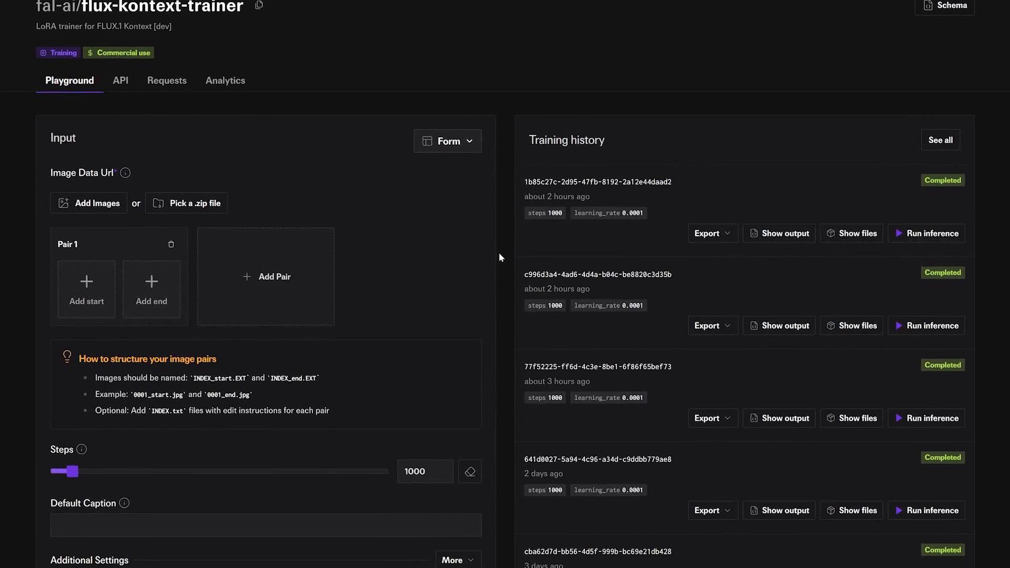
- Scroll through the uploaded start/end shirt image pairs in the Kontext trainer form
{"action": "scroll", "scroll_direction": "down", "scroll_amount": 3}
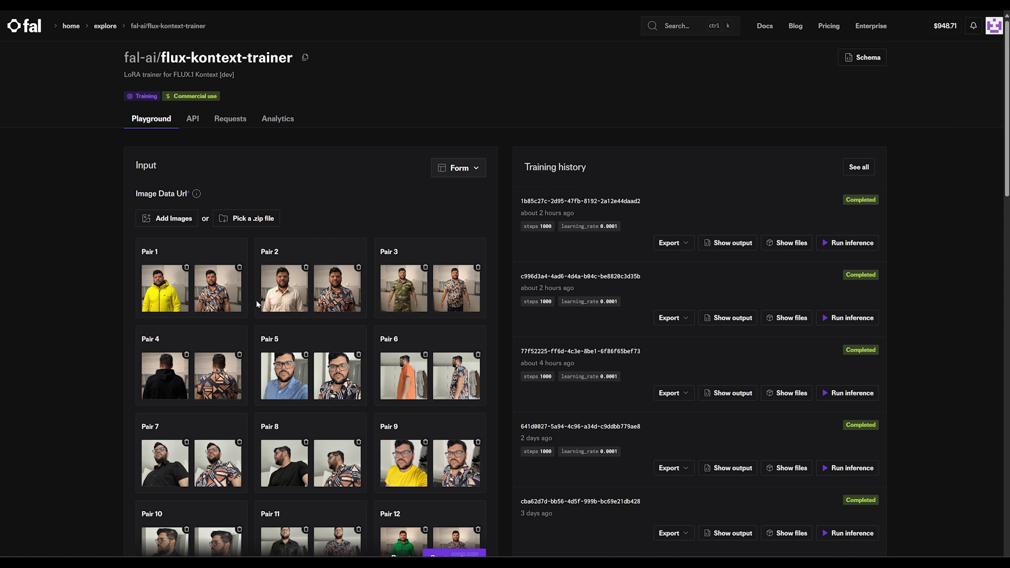
- Set the Default Caption to 'enig' and show the files of a finished training run
{"action": "scroll", "scroll_direction": "down", "scroll_amount": 3}
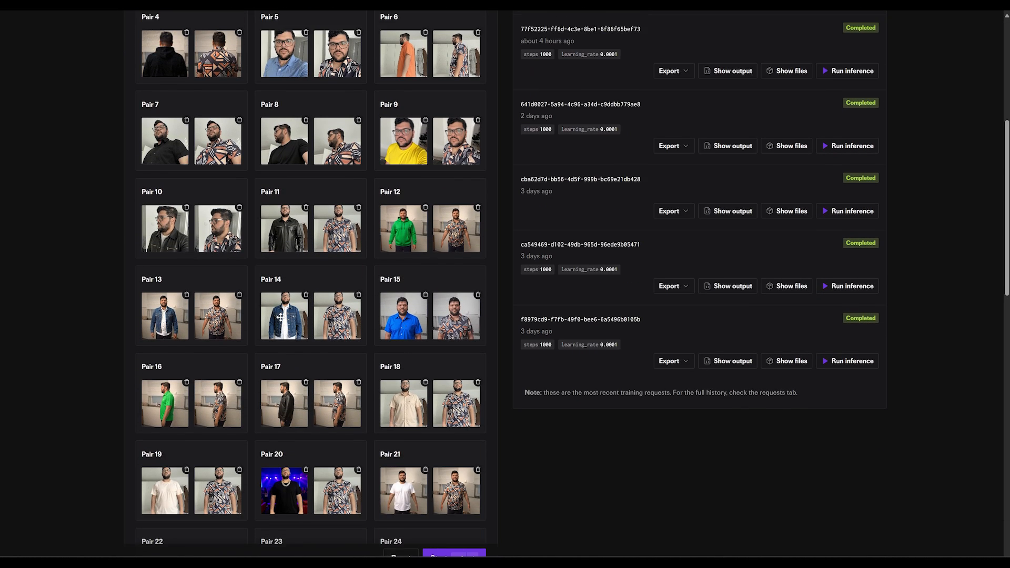
{"action": "scroll", "scroll_direction": "down", "scroll_amount": 3}
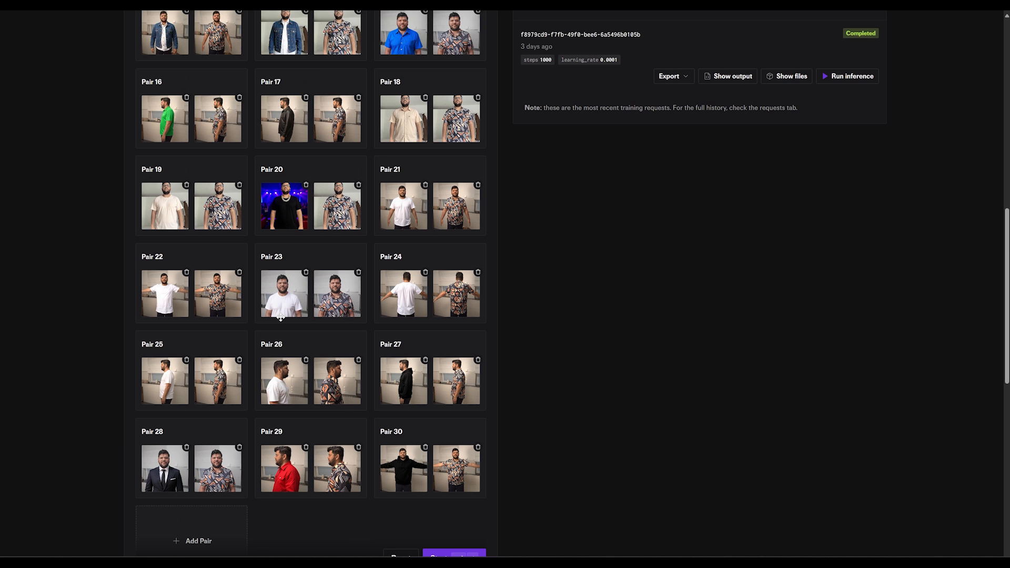
{"action": "scroll", "scroll_direction": "down", "scroll_amount": 3}
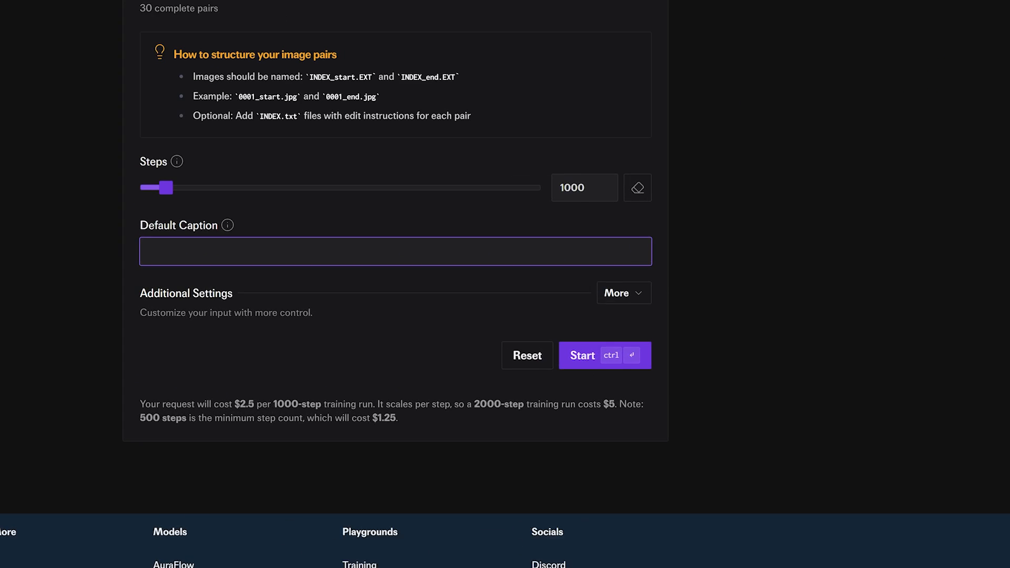
{"action": "type", "text": "enig"}
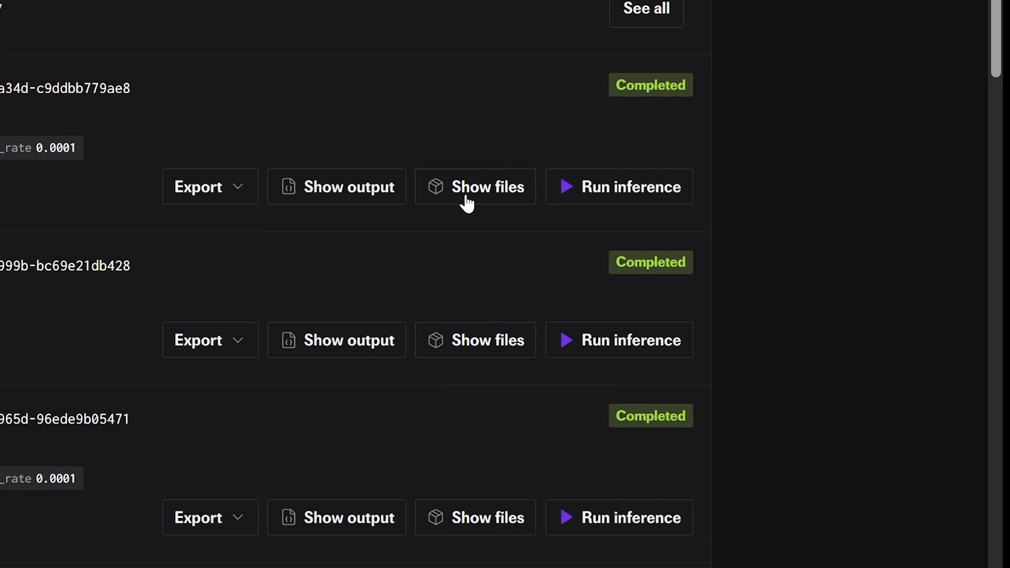
{"action": "left_click", "coordinate": [475, 187]}
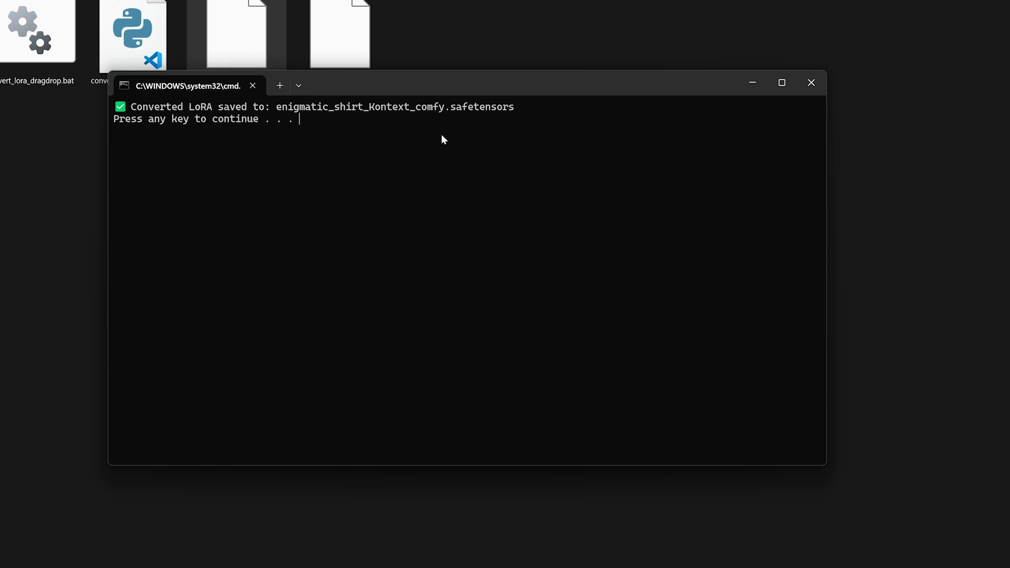
- Dismiss the conversion console after 'Converted LoRA saved' appears
{"action": "key", "text": "enter"}
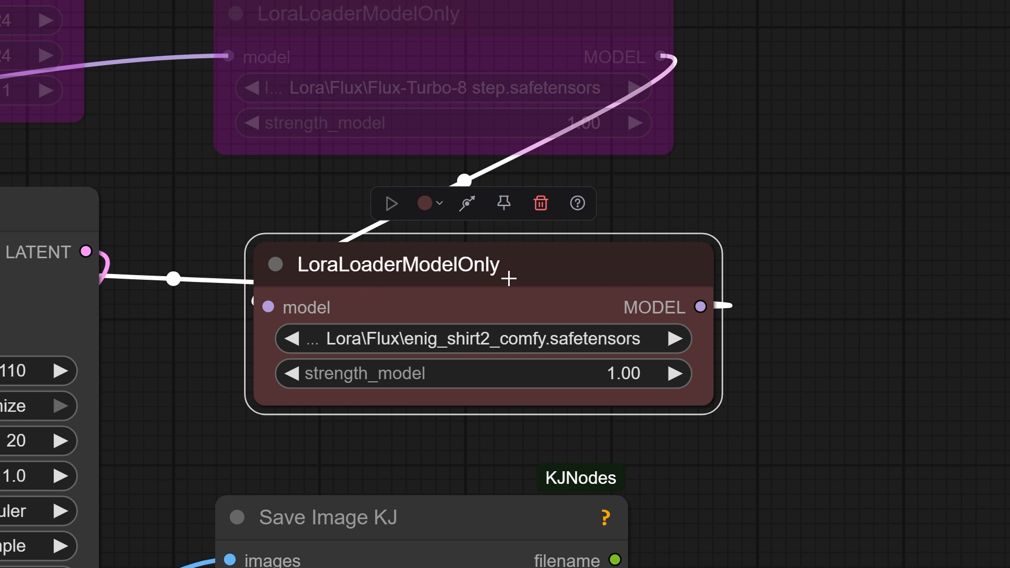
- Set the LoraLoaderModelOnly strength_model to 1.5 and apply it
{"action": "scroll", "scroll_direction": "down", "scroll_amount": 3}
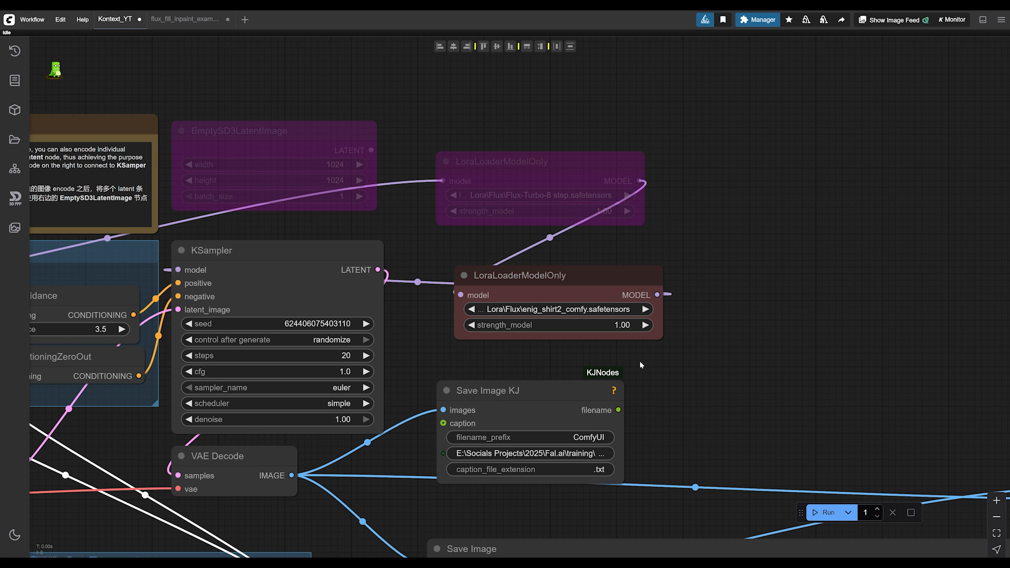
{"action": "mouse_move", "coordinate": [488, 369]}
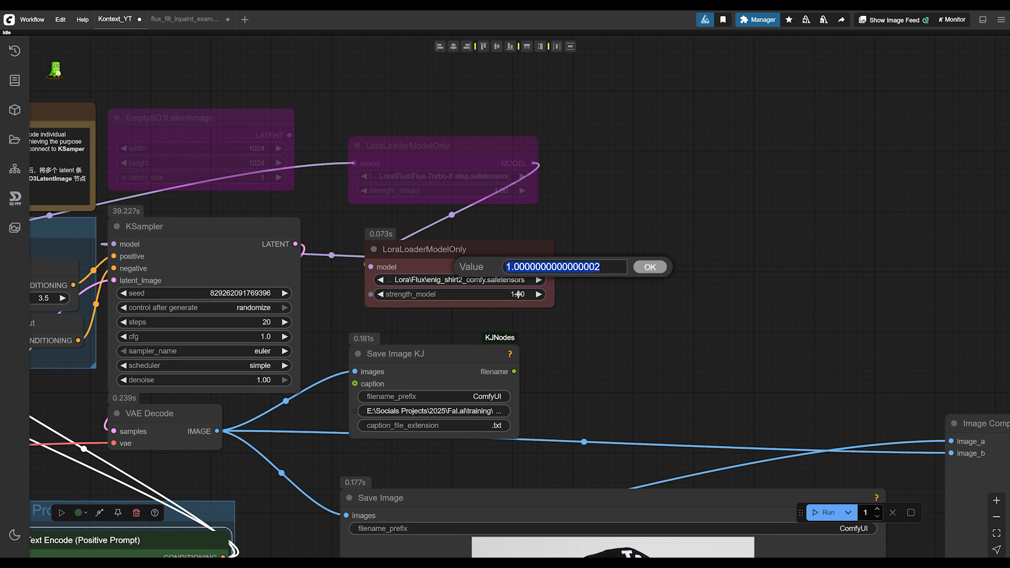
{"action": "type", "text": "1.5"}
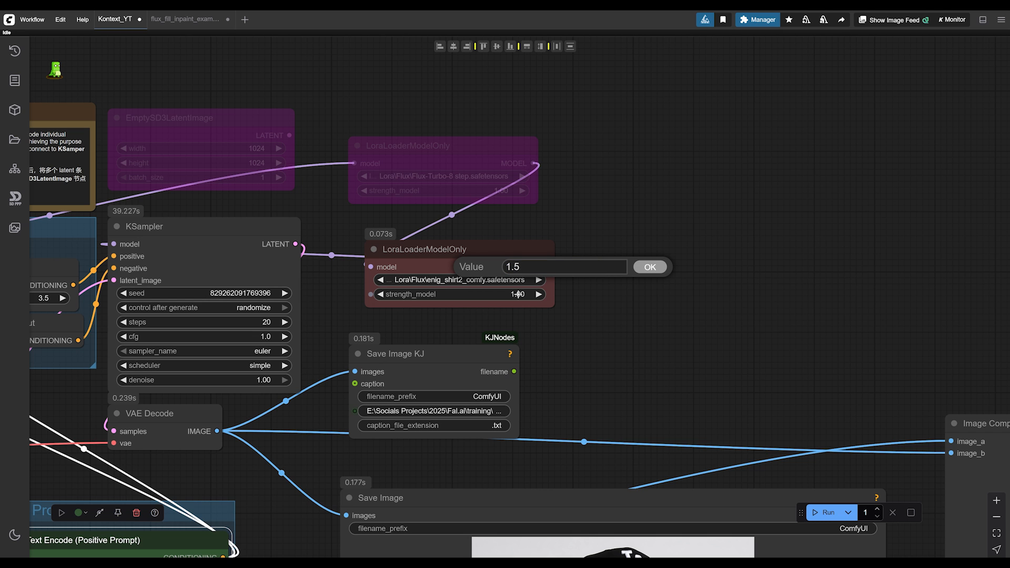
{"action": "left_click", "coordinate": [649, 267]}
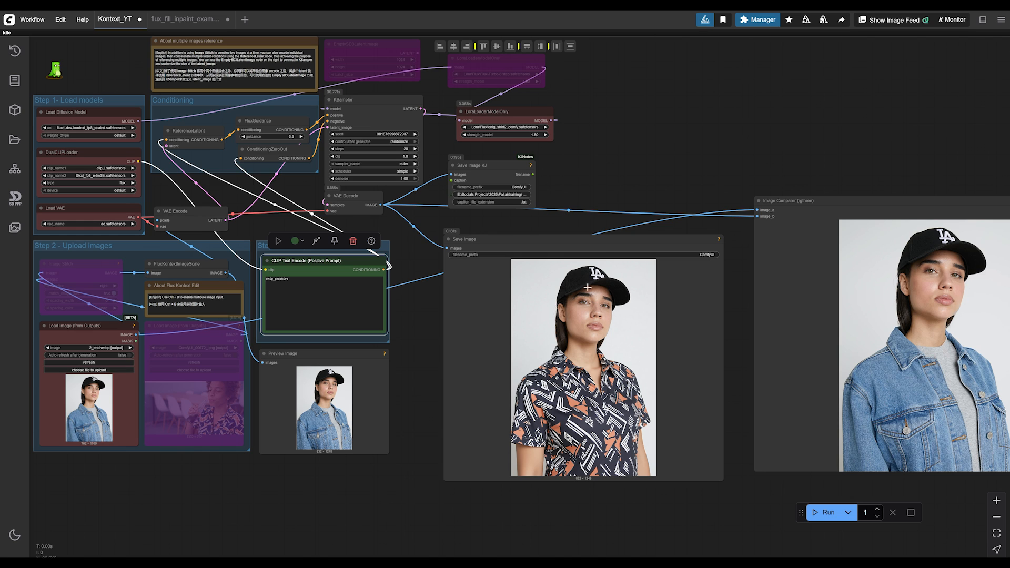
{"action": "mouse_move", "coordinate": [610, 285]}
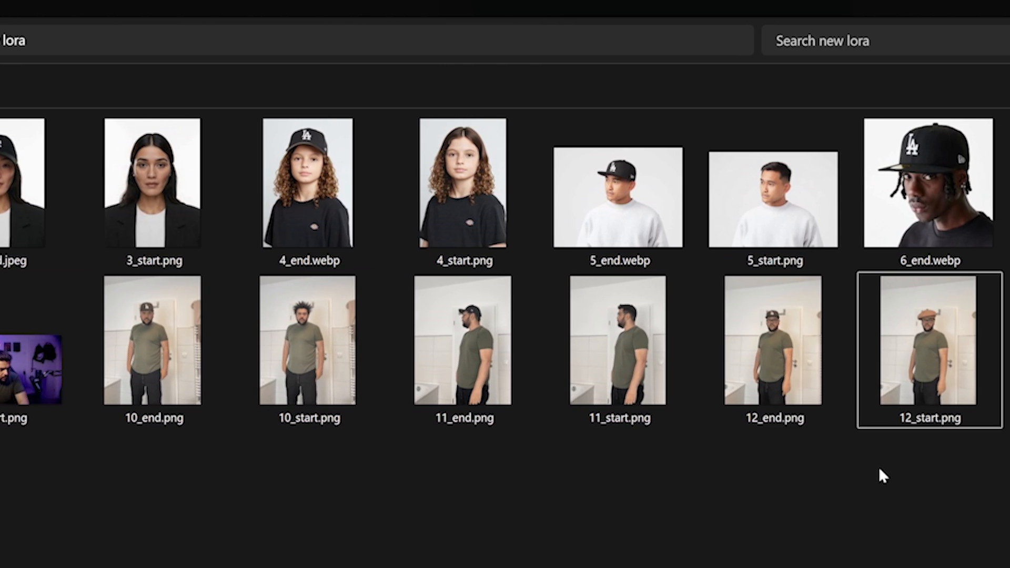
- Pan to the Image Comparer node showing the white-jacket portrait result
{"action": "scroll", "scroll_direction": "right", "scroll_amount": 3}
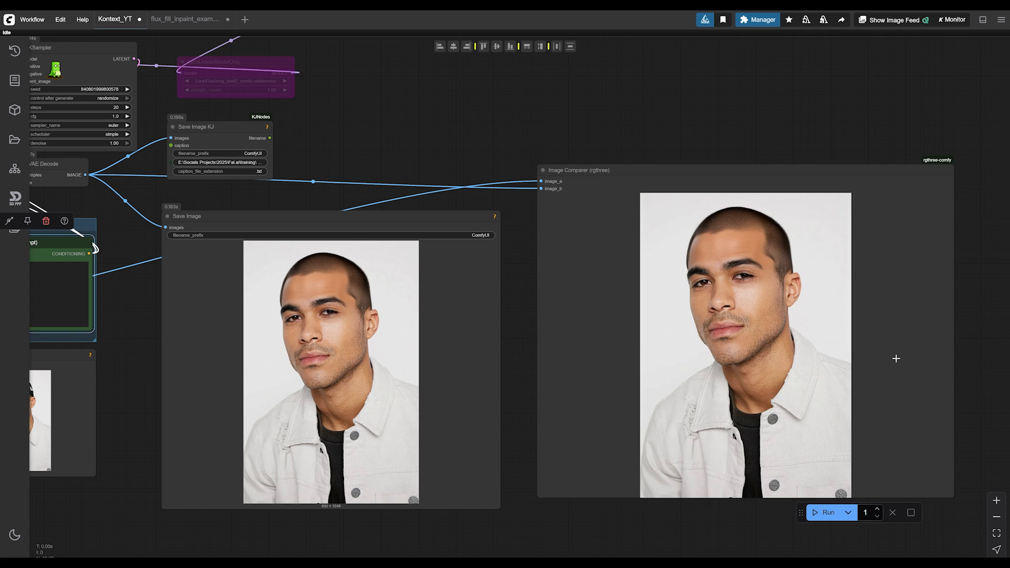
{"action": "mouse_move", "coordinate": [904, 334]}
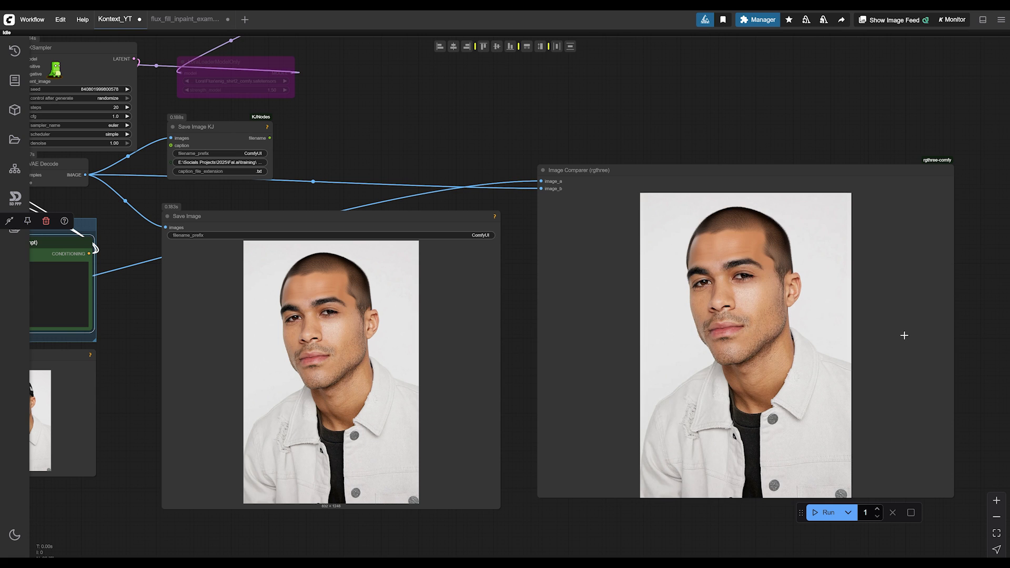
{"action": "mouse_move", "coordinate": [887, 341]}
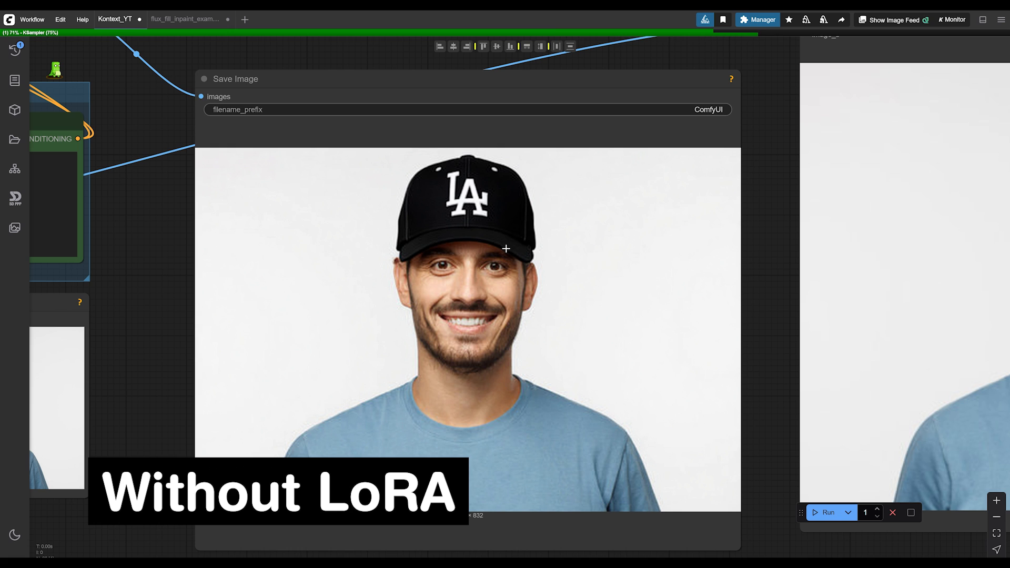
{"action": "mouse_move", "coordinate": [552, 260]}
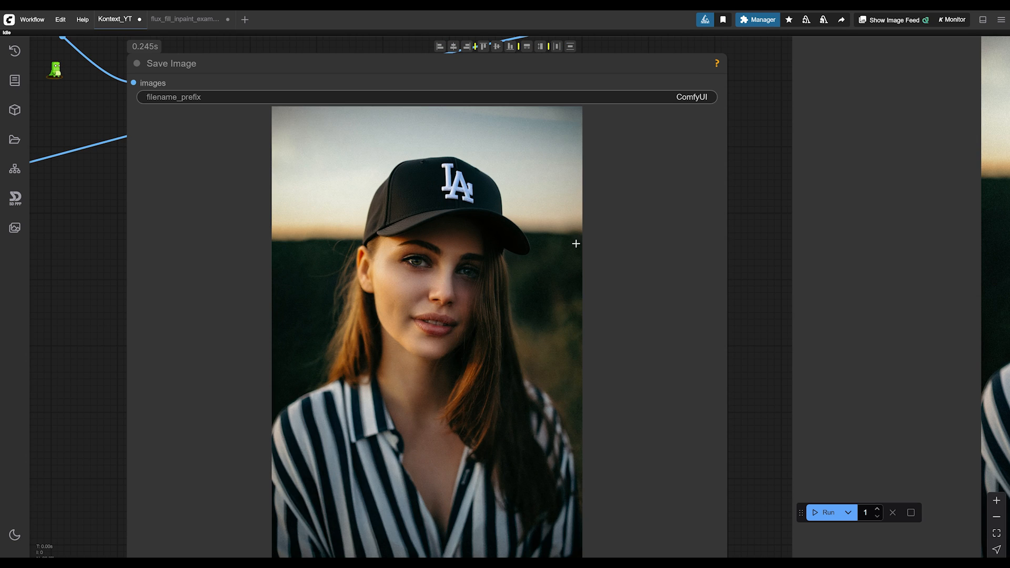
{"action": "mouse_move", "coordinate": [543, 300]}
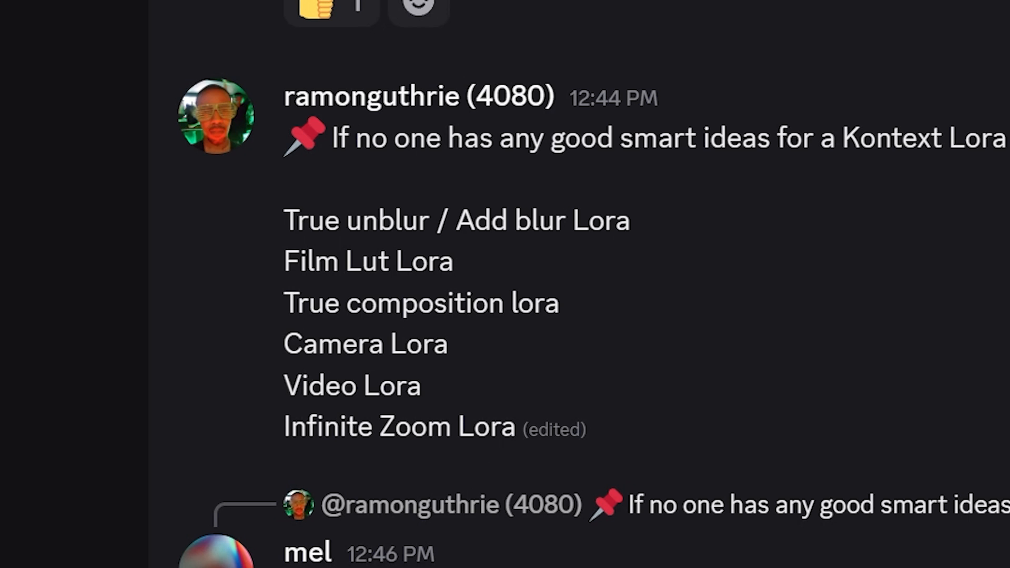
{"action": "mouse_move", "coordinate": [458, 345]}
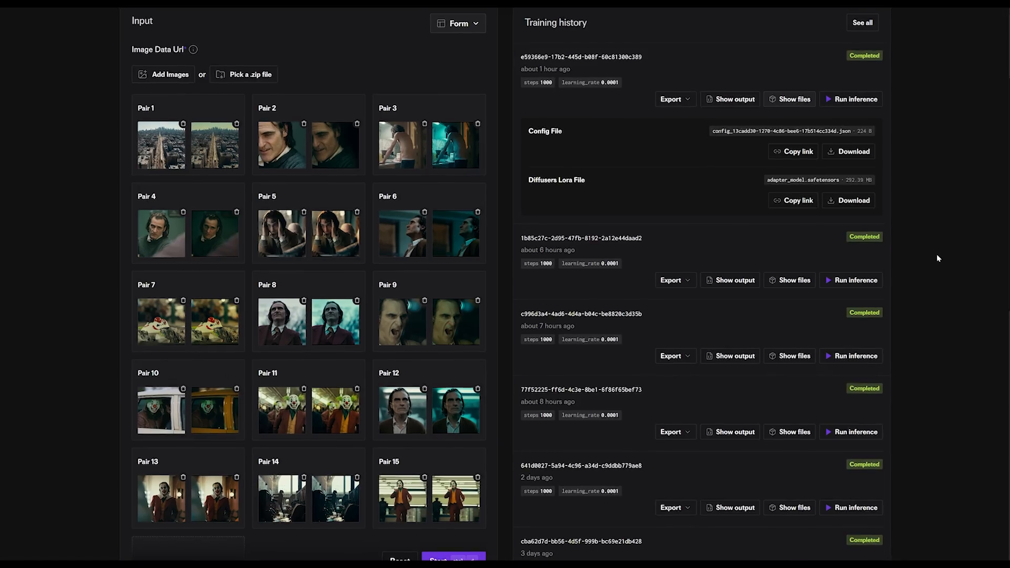
- Scroll through the Joker film-still training pairs on the trainer page
{"action": "scroll", "scroll_direction": "down", "scroll_amount": 3}
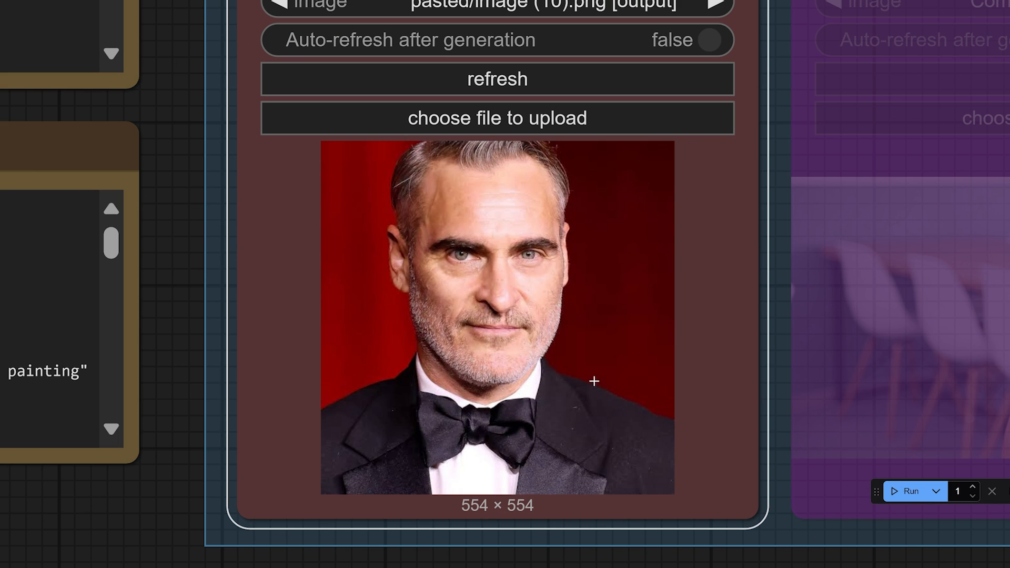
{"action": "mouse_move", "coordinate": [358, 285]}
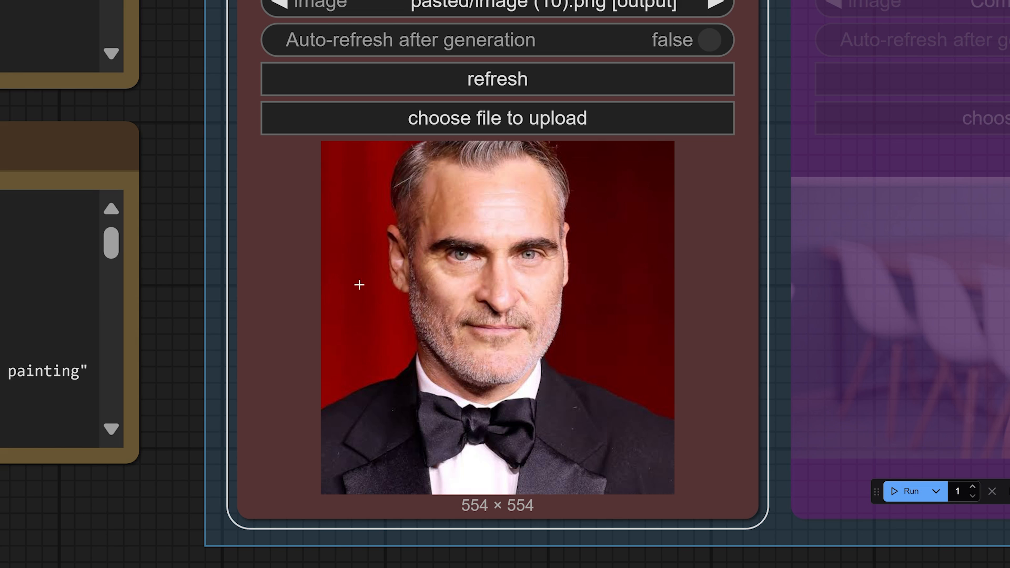
{"action": "mouse_move", "coordinate": [585, 212]}
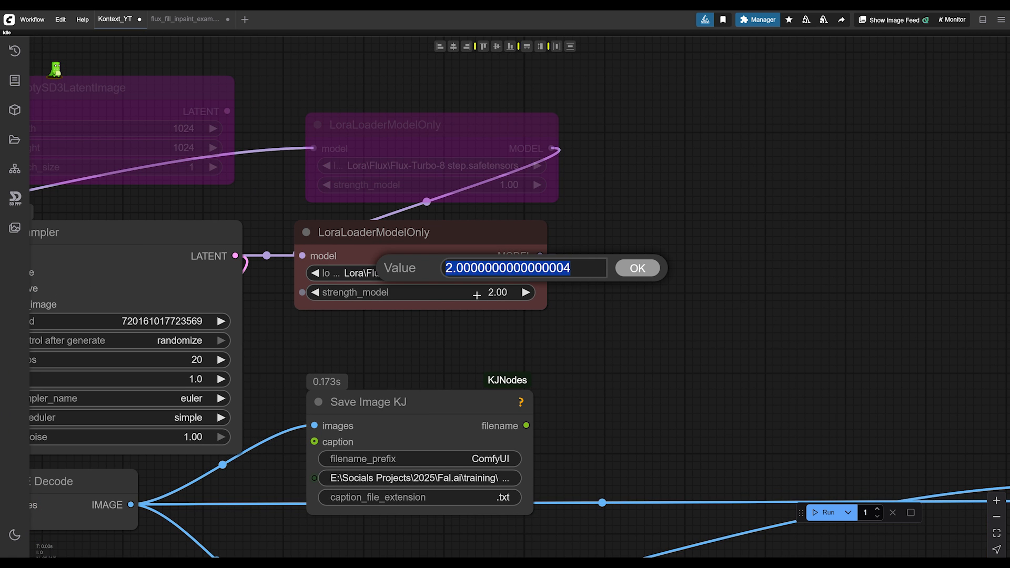
- Set the film-look LoRA strength_model to 1.5
{"action": "type", "text": "1.5"}
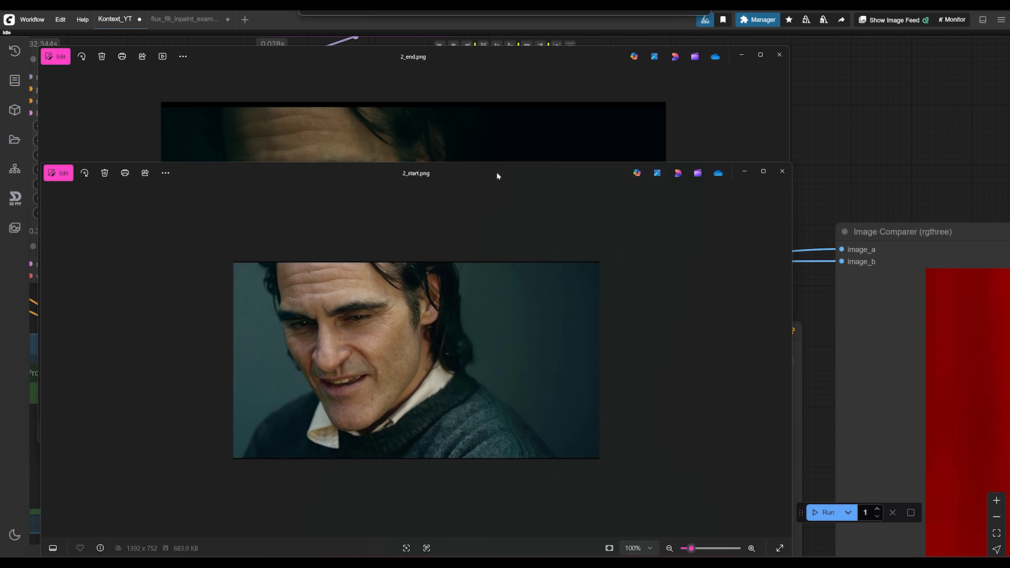
- Arrange the 2_start/2_end film-still Photos window over ComfyUI
{"action": "left_click_drag", "start_coordinate": [416, 173], "coordinate": [427, 144]}
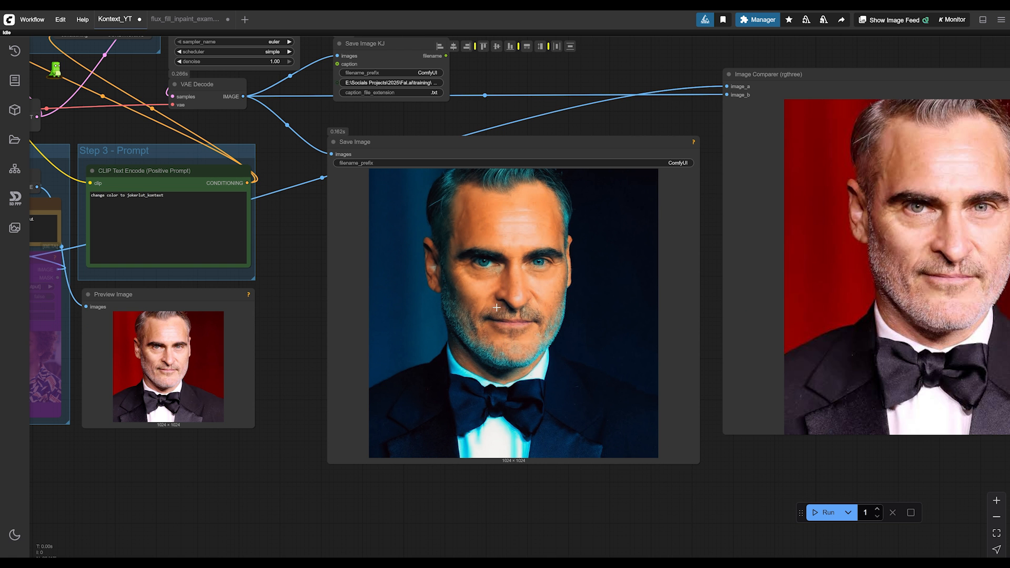
{"action": "mouse_move", "coordinate": [482, 230]}
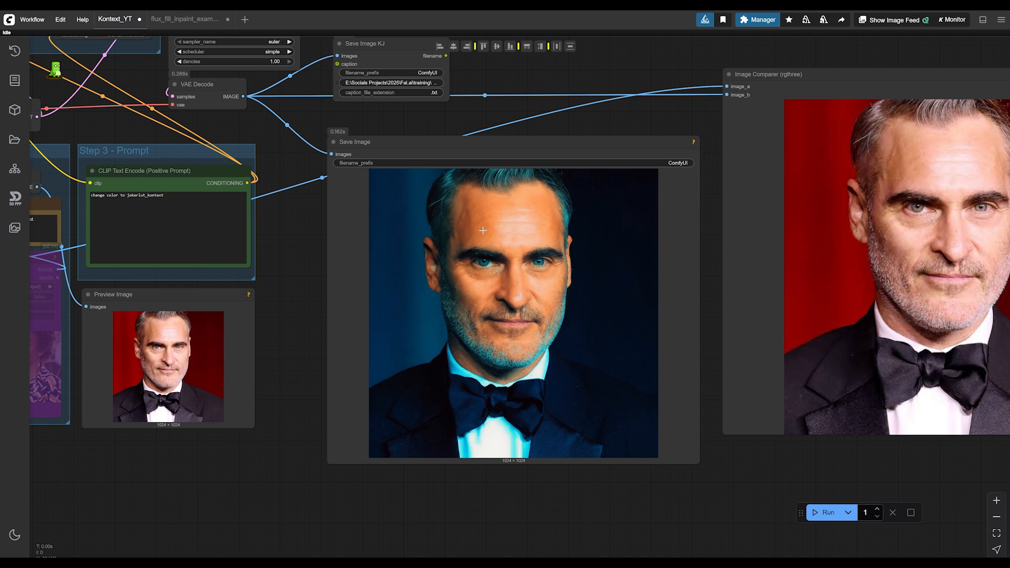
{"action": "mouse_move", "coordinate": [515, 257]}
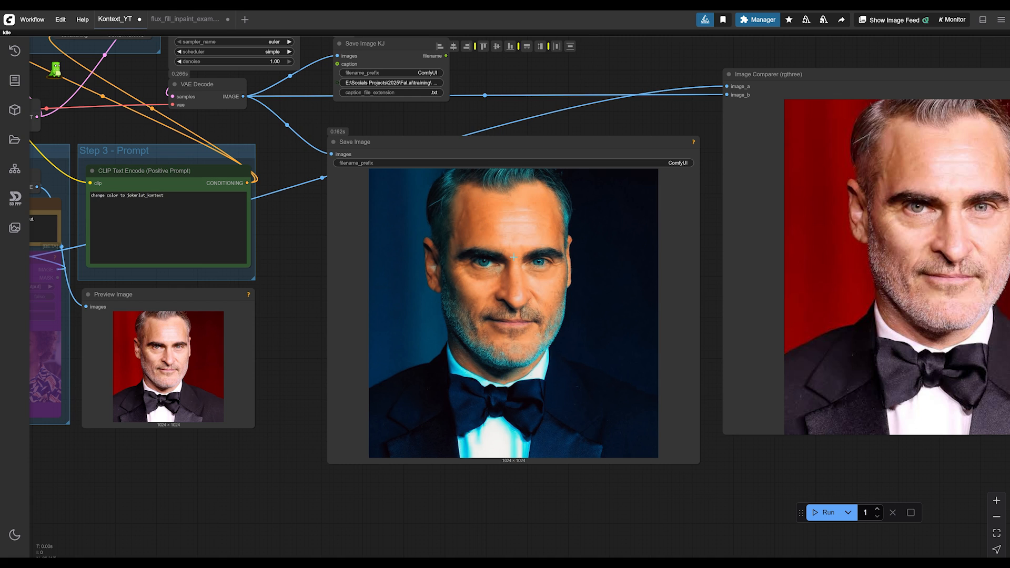
{"action": "mouse_move", "coordinate": [641, 350]}
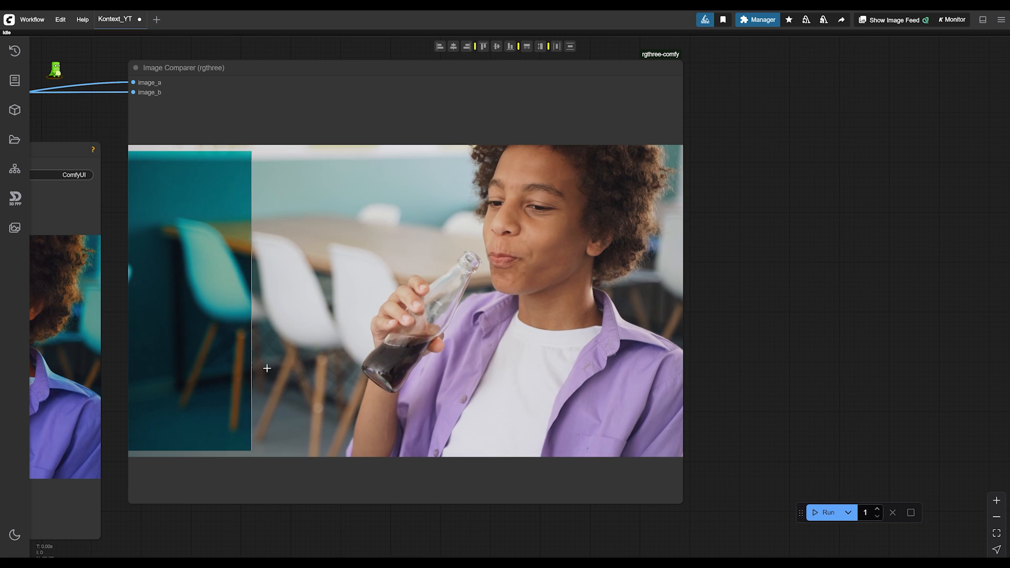
- Slide the Image Comparer to reveal the teal-graded boy photo against the original
{"action": "left_click_drag", "start_coordinate": [268, 369], "coordinate": [588, 368]}
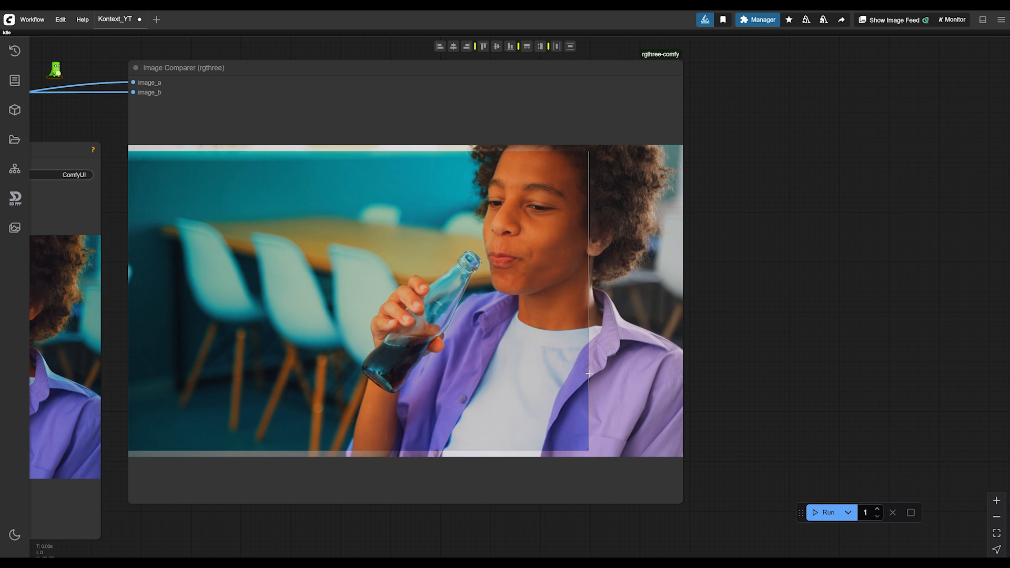
{"action": "left_click_drag", "start_coordinate": [589, 372], "coordinate": [659, 375]}
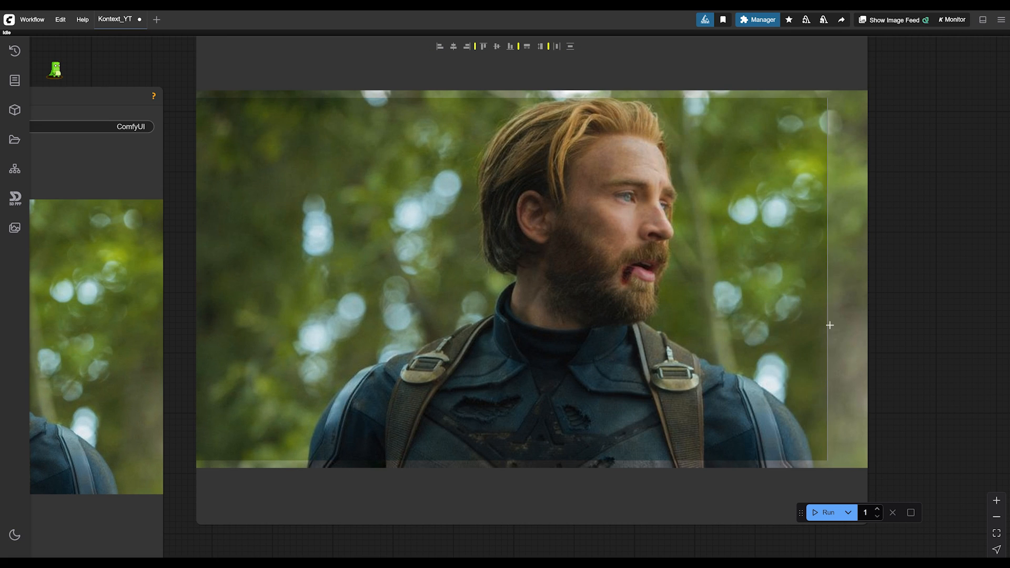
- Slide the comparer across the forest portrait result, then pan the canvas
{"action": "left_click_drag", "start_coordinate": [831, 325], "coordinate": [849, 327]}
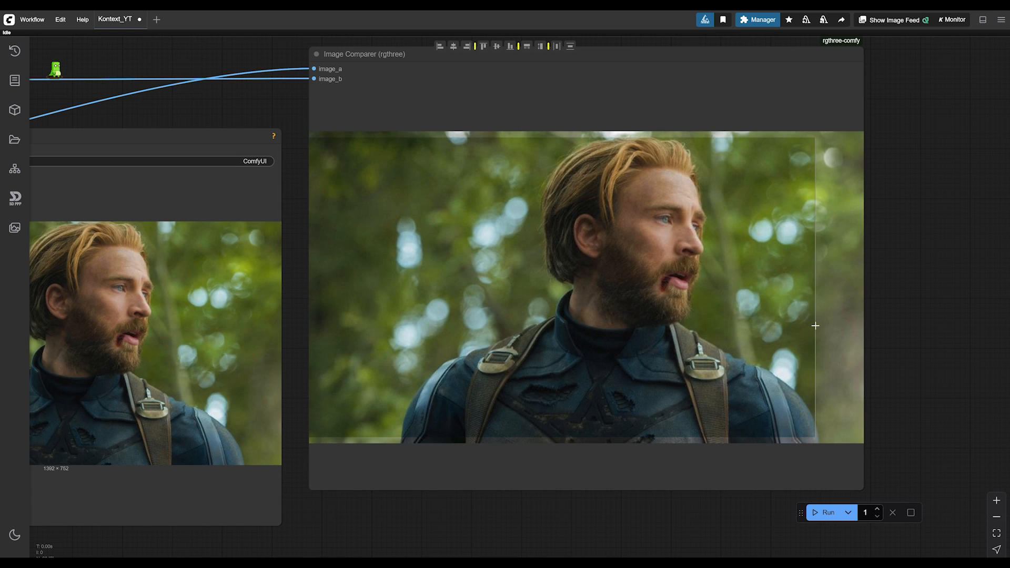
{"action": "mouse_move", "coordinate": [815, 325]}
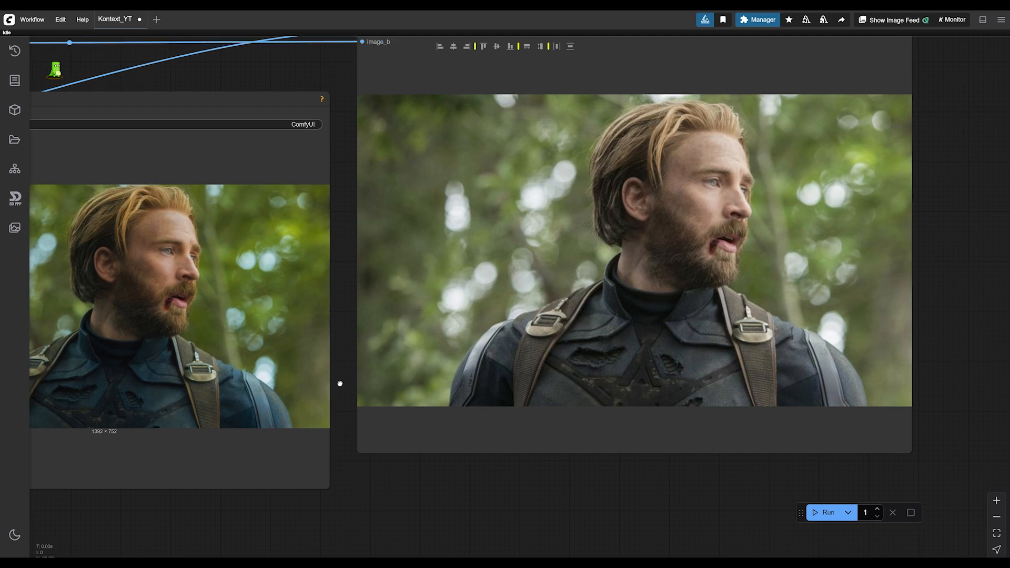
{"action": "left_click", "coordinate": [828, 513]}
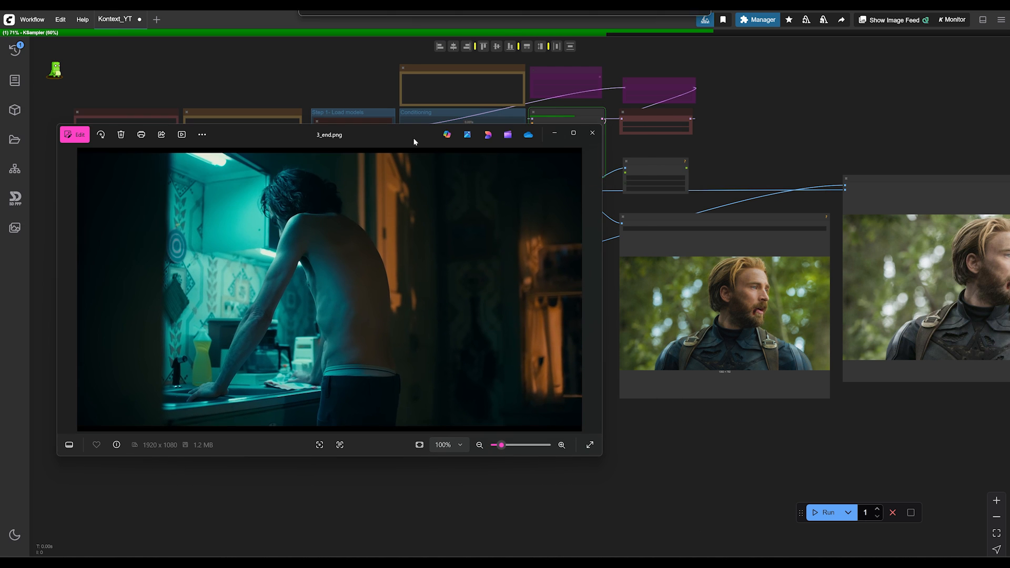
- Bring up the 3_end.png sink still in Photos and slide the comparer divider back and forth against the graded result
{"action": "left_click", "coordinate": [592, 134]}
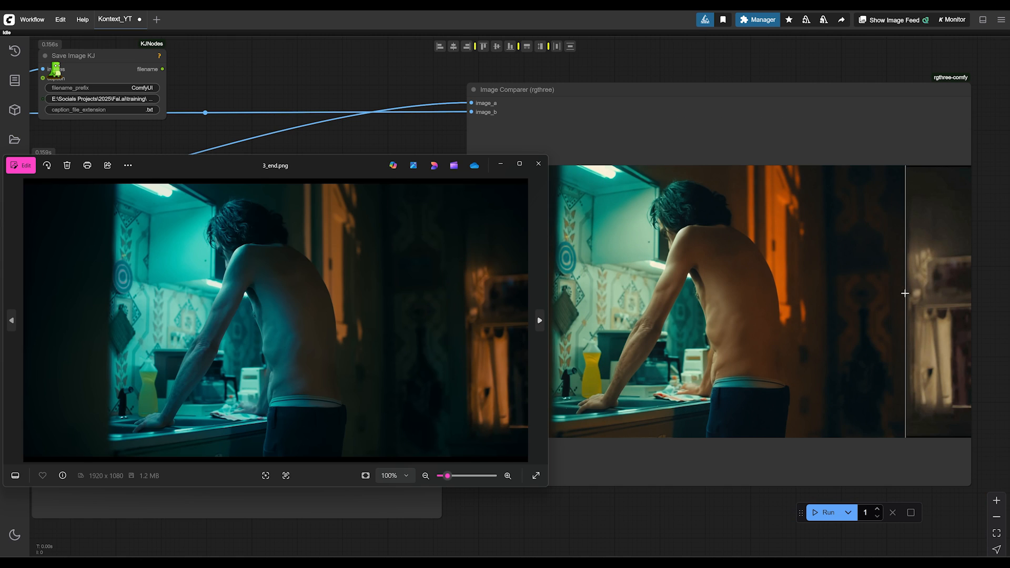
{"action": "left_click_drag", "start_coordinate": [905, 294], "coordinate": [765, 294]}
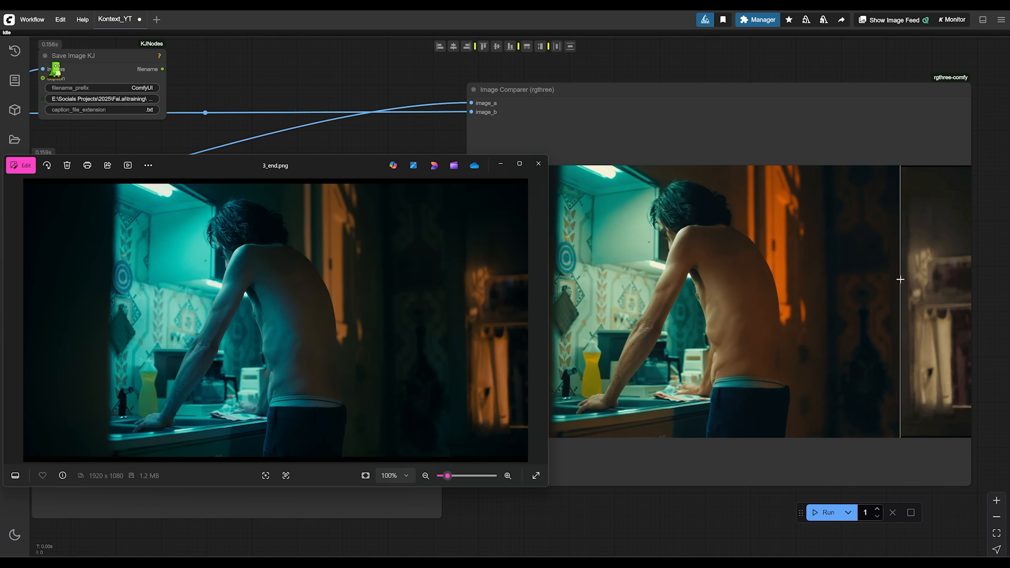
{"action": "left_click_drag", "start_coordinate": [901, 280], "coordinate": [839, 285]}
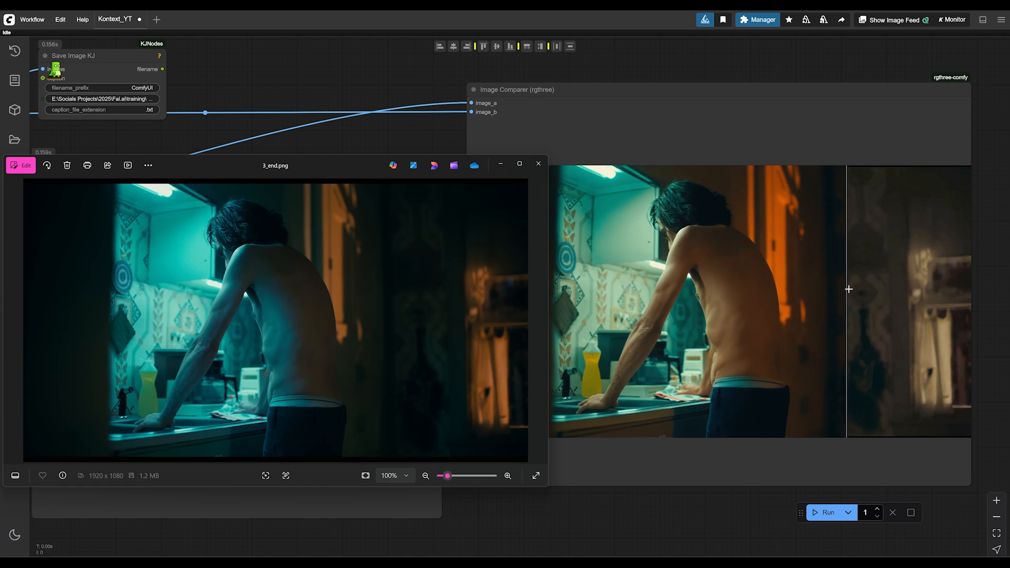
{"action": "left_click_drag", "start_coordinate": [849, 288], "coordinate": [875, 305]}
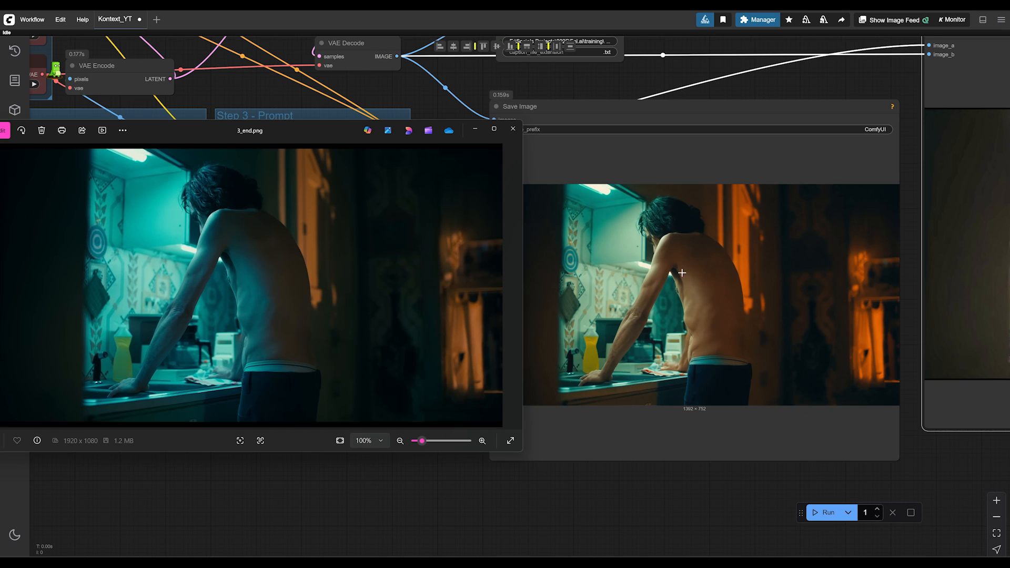
{"action": "mouse_move", "coordinate": [748, 204]}
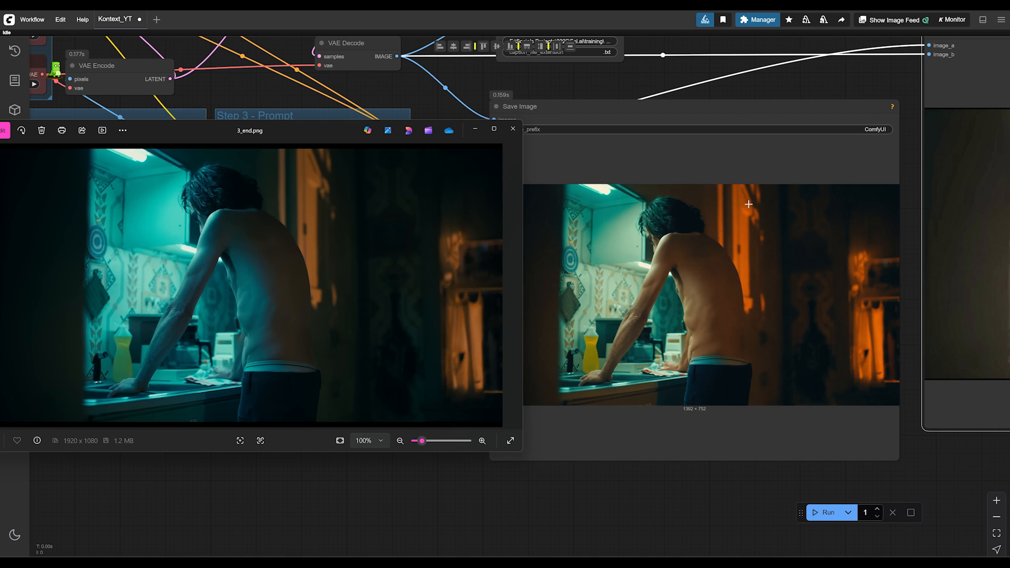
{"action": "mouse_move", "coordinate": [732, 333]}
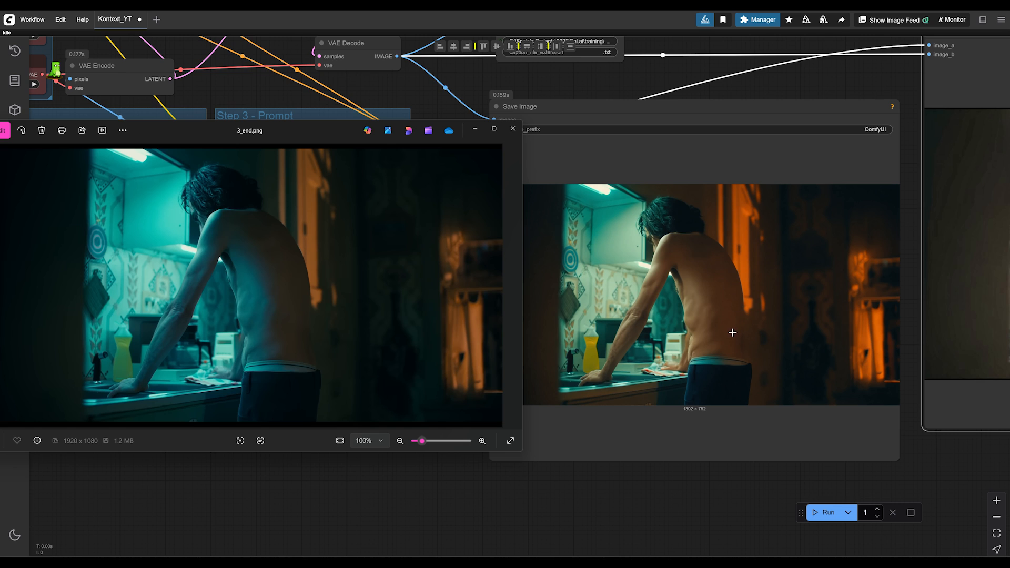
{"action": "mouse_move", "coordinate": [705, 268]}
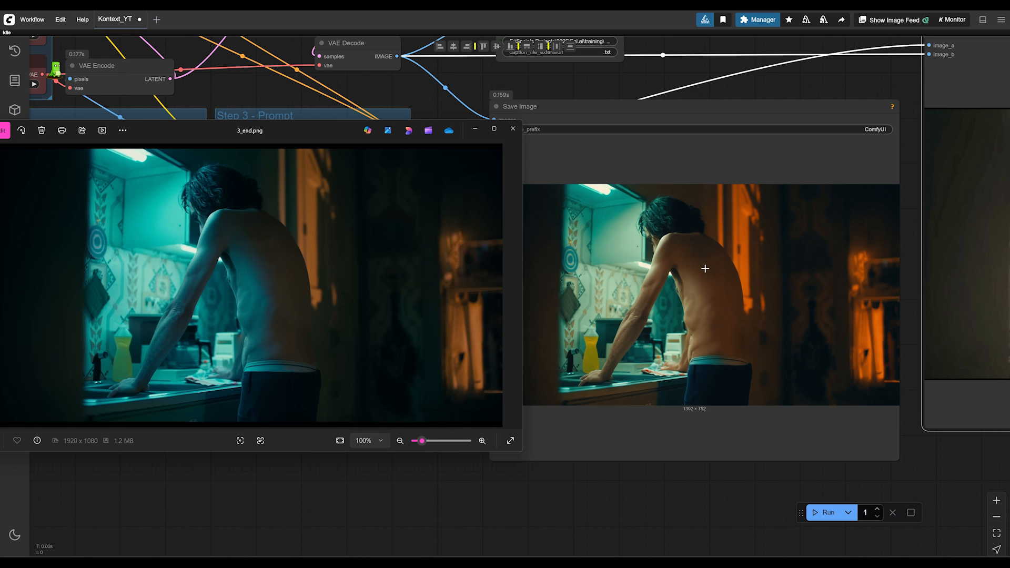
{"action": "mouse_move", "coordinate": [268, 349]}
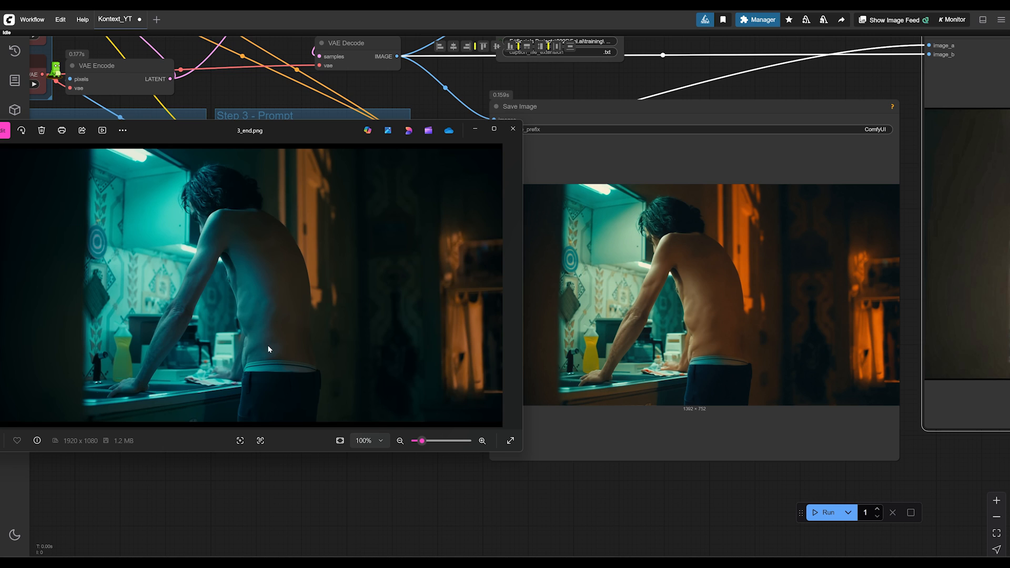
{"action": "mouse_move", "coordinate": [257, 329]}
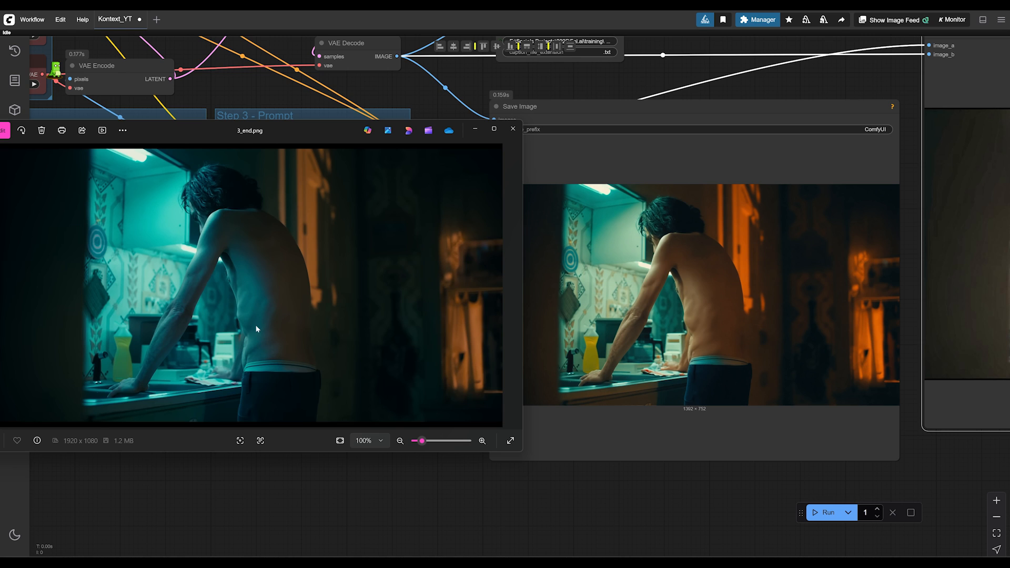
{"action": "mouse_move", "coordinate": [182, 328]}
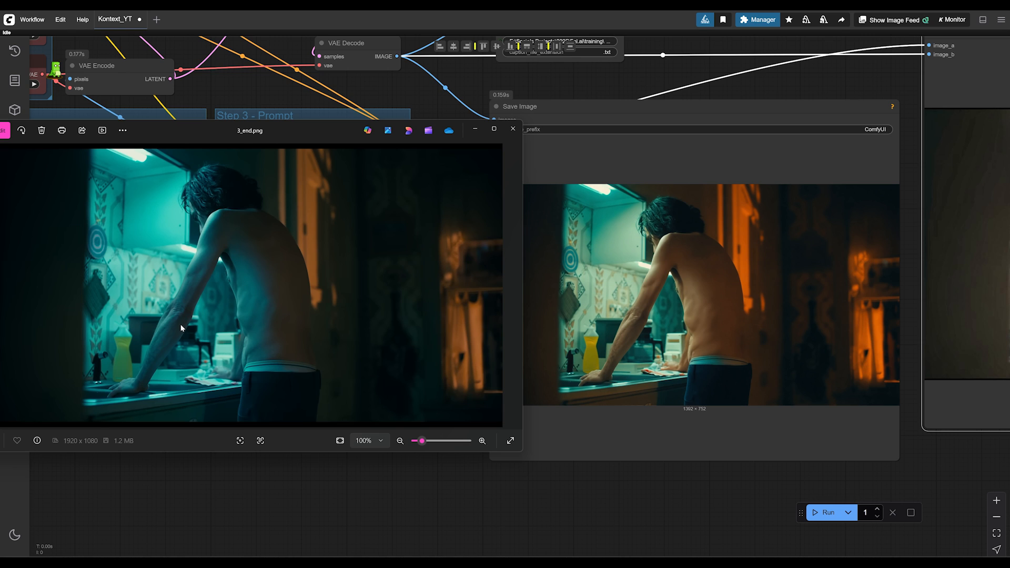
{"action": "mouse_move", "coordinate": [218, 260]}
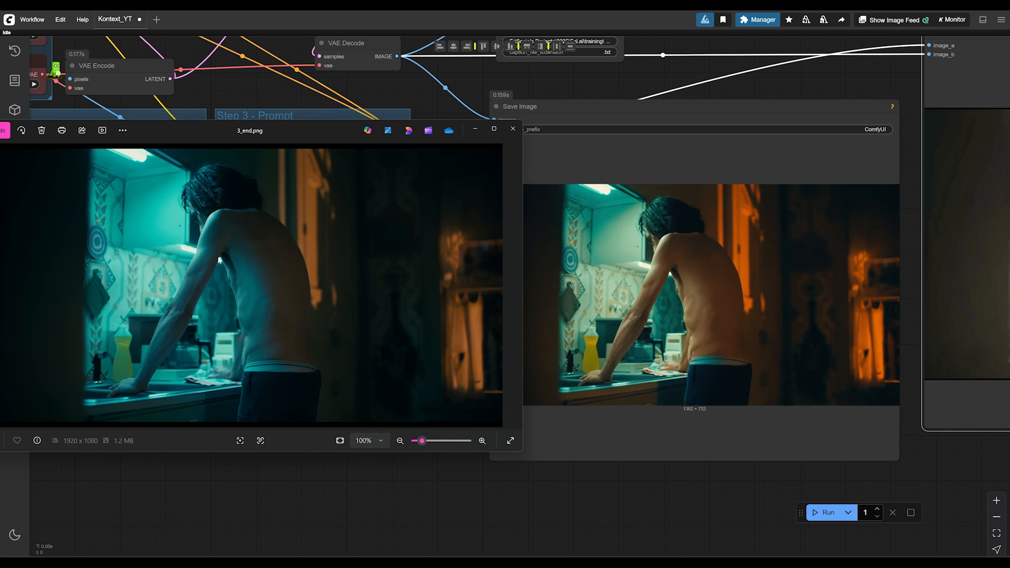
{"action": "mouse_move", "coordinate": [220, 250]}
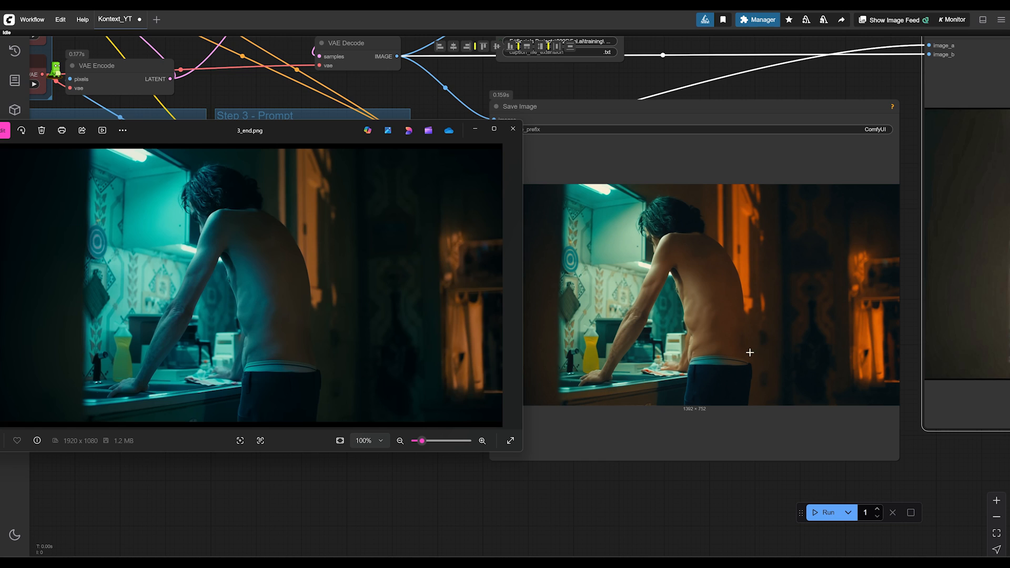
{"action": "mouse_move", "coordinate": [572, 330]}
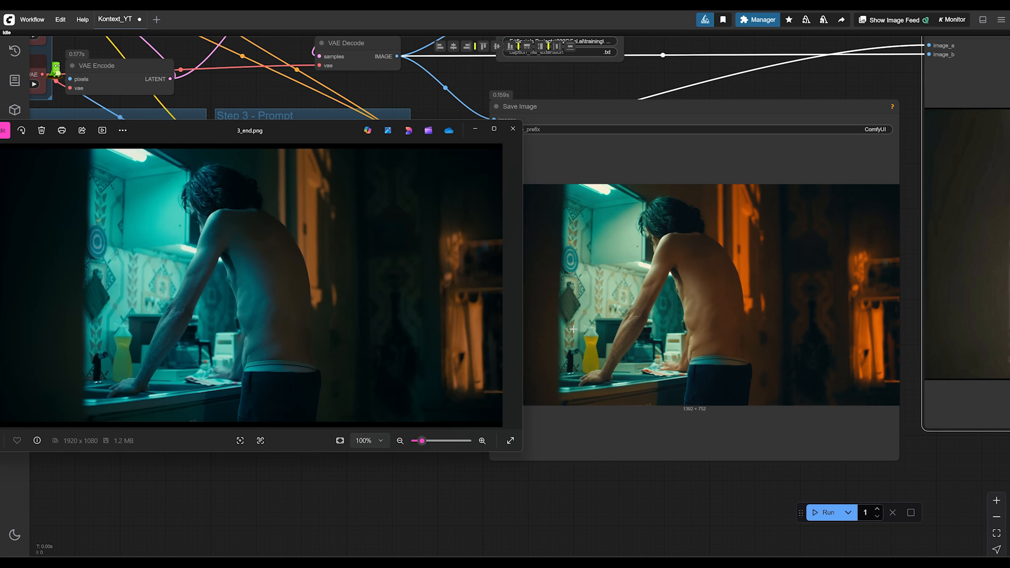
{"action": "mouse_move", "coordinate": [232, 248]}
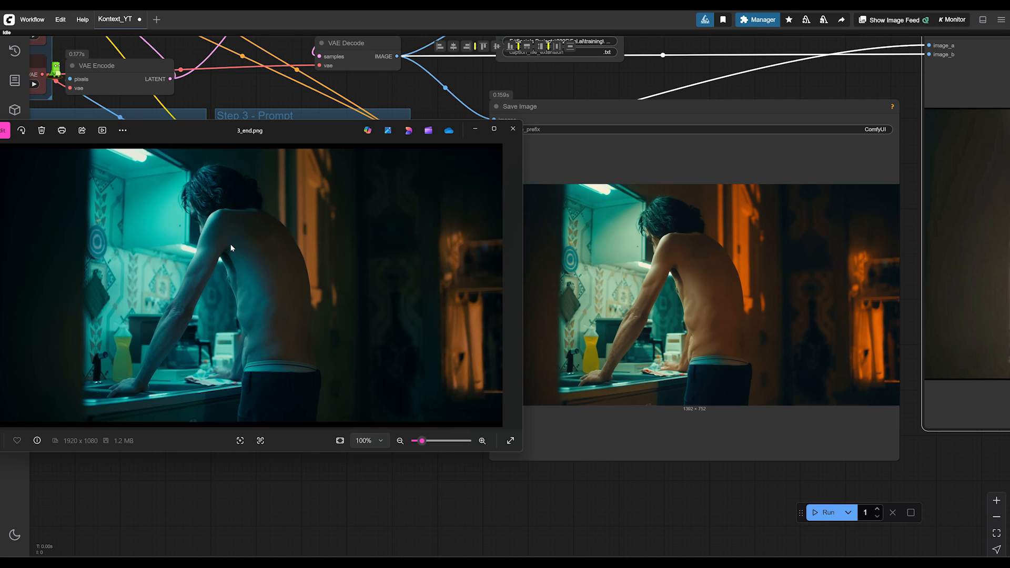
{"action": "mouse_move", "coordinate": [249, 270]}
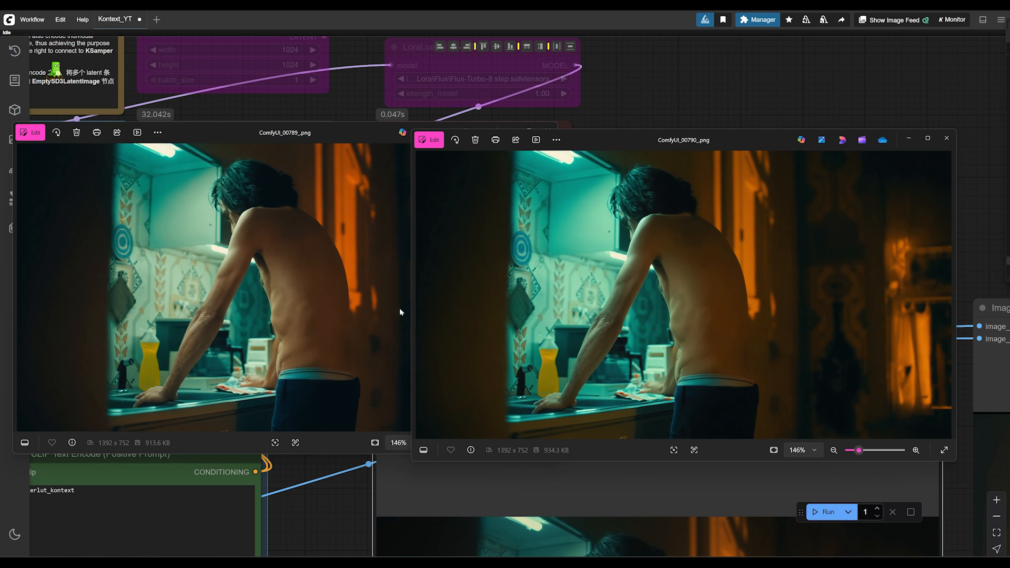
{"action": "mouse_move", "coordinate": [708, 326]}
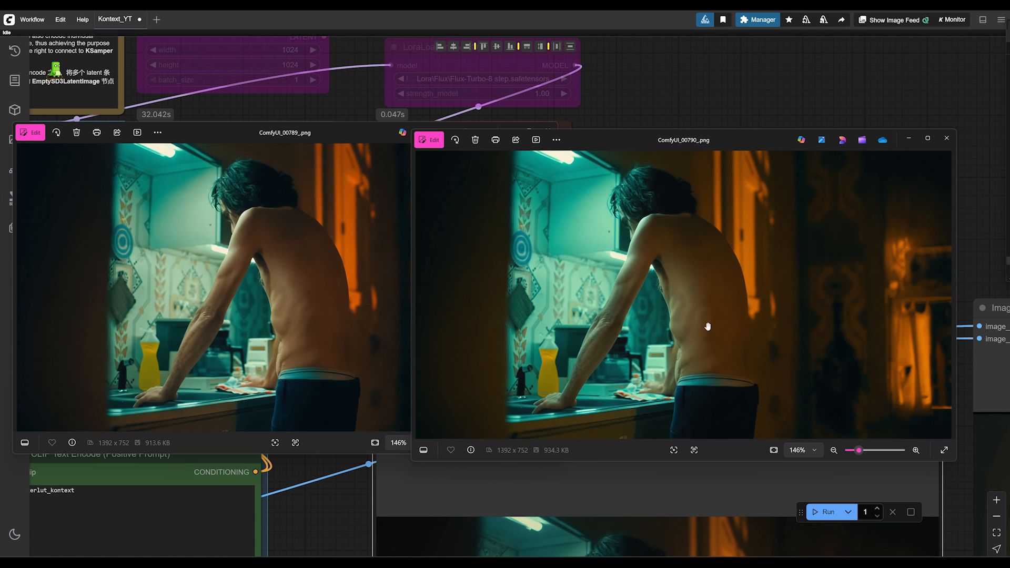
{"action": "mouse_move", "coordinate": [697, 314]}
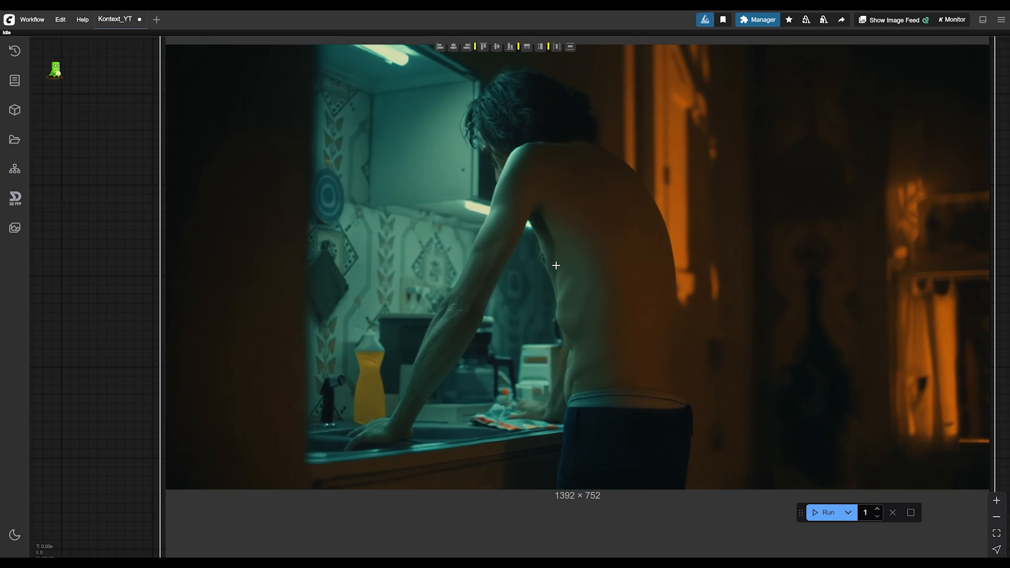
{"action": "mouse_move", "coordinate": [593, 235]}
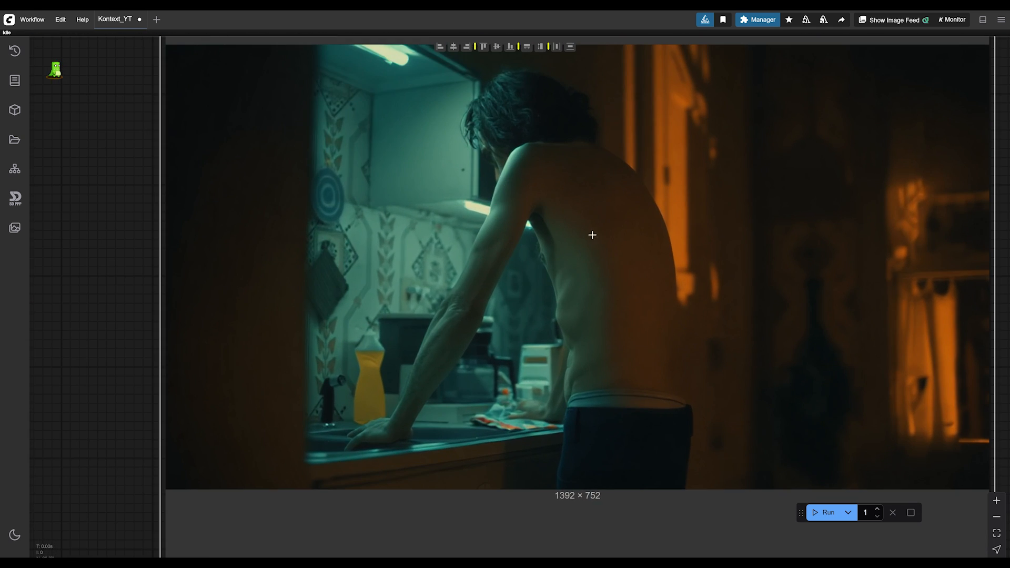
{"action": "mouse_move", "coordinate": [552, 201]}
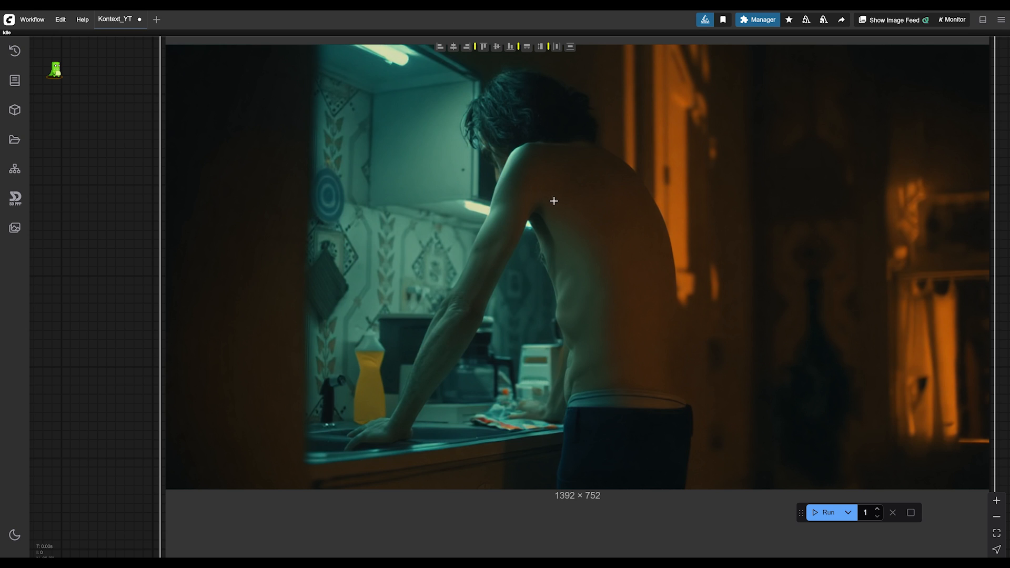
{"action": "mouse_move", "coordinate": [549, 234]}
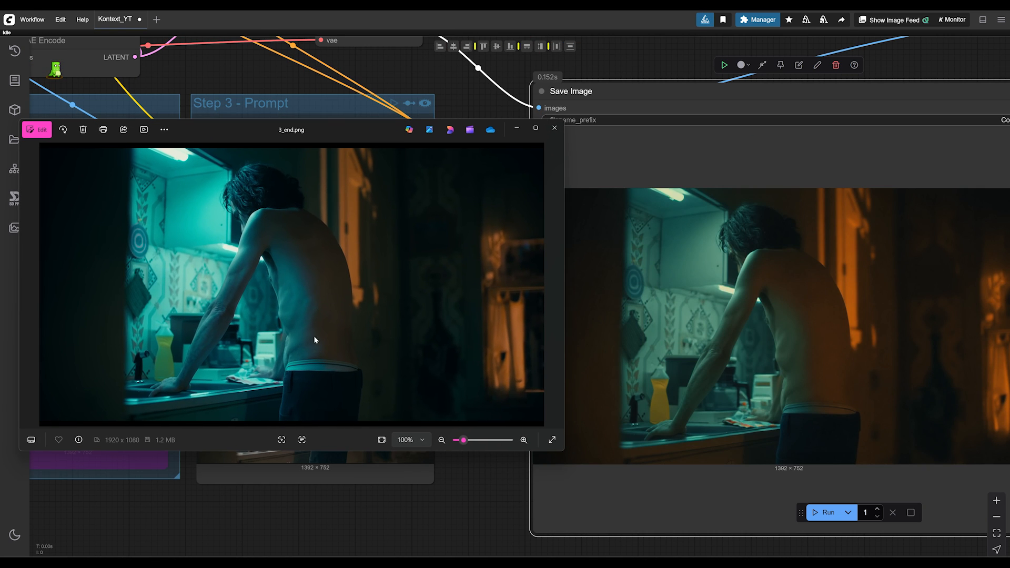
{"action": "mouse_move", "coordinate": [750, 335]}
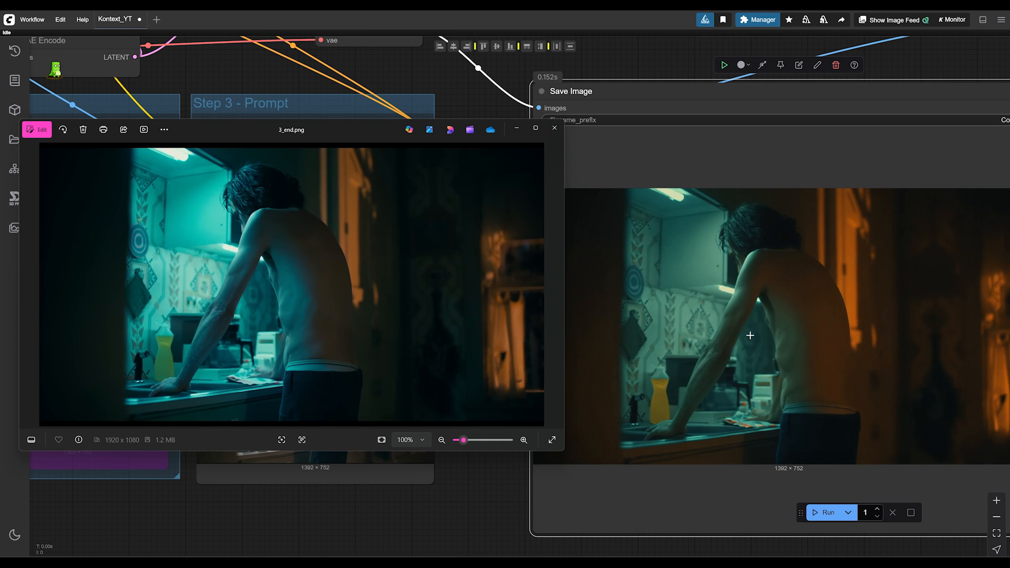
{"action": "mouse_move", "coordinate": [796, 418]}
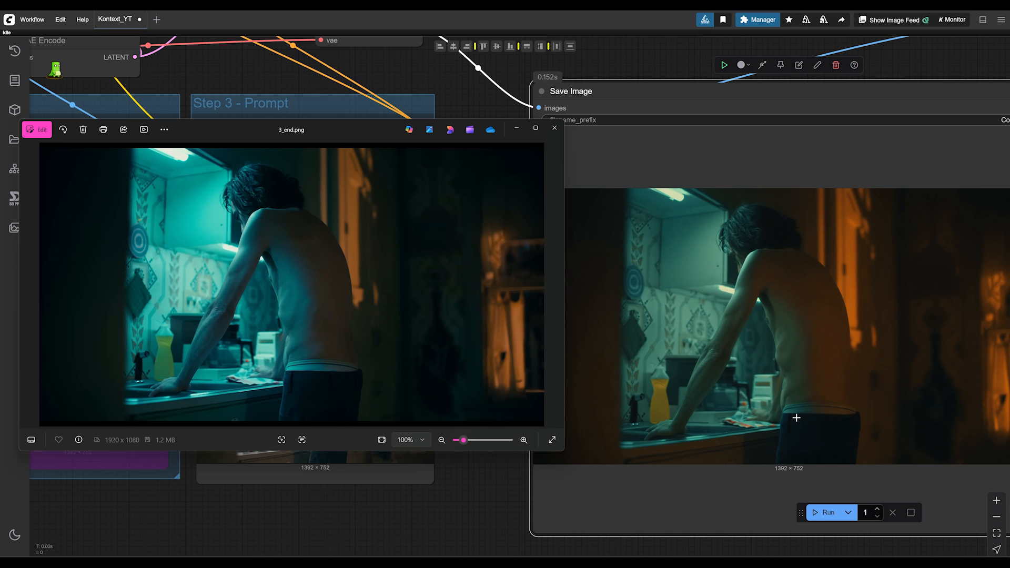
{"action": "mouse_move", "coordinate": [783, 353]}
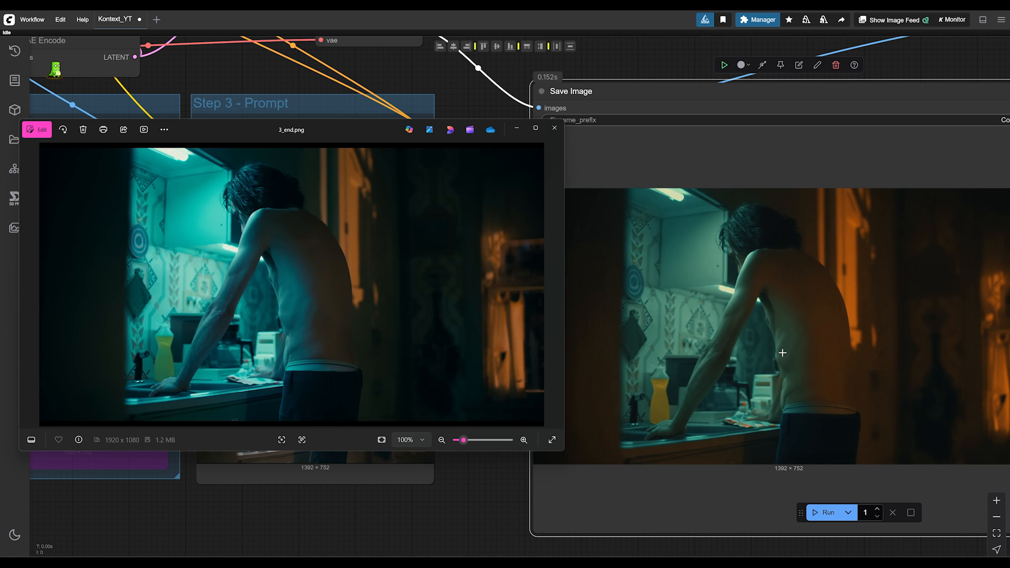
{"action": "mouse_move", "coordinate": [679, 300]}
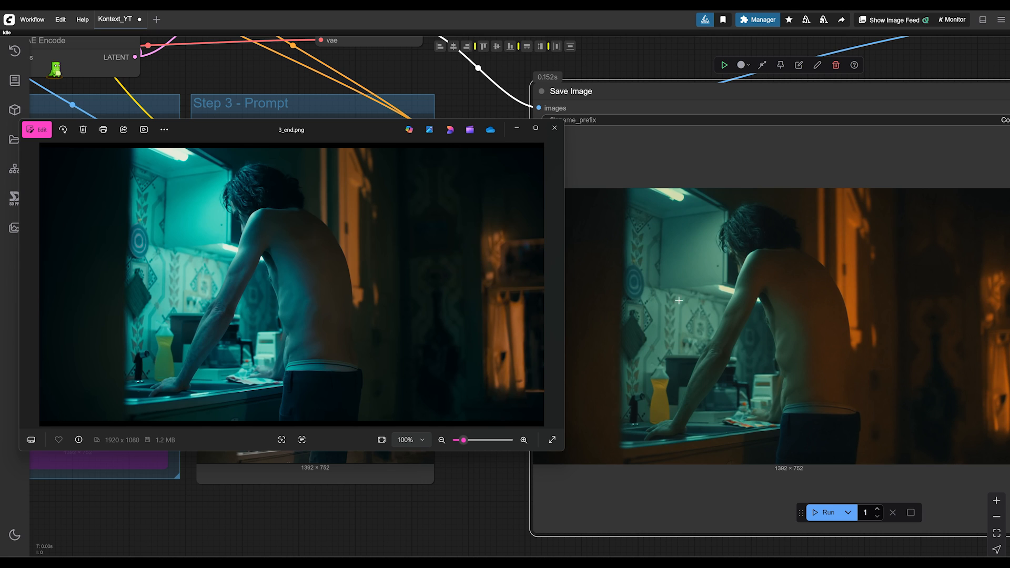
{"action": "mouse_move", "coordinate": [761, 401]}
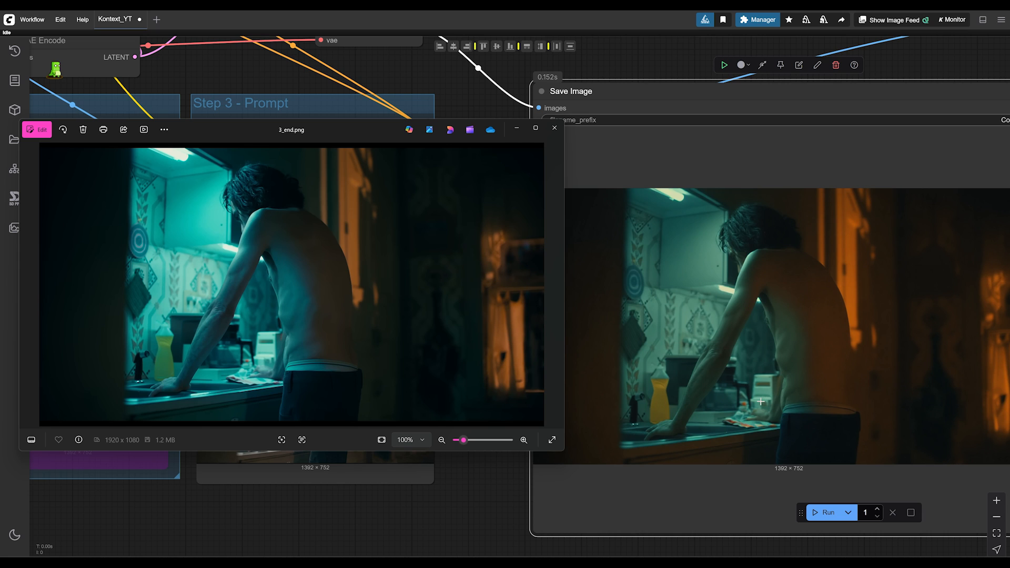
{"action": "mouse_move", "coordinate": [745, 361]}
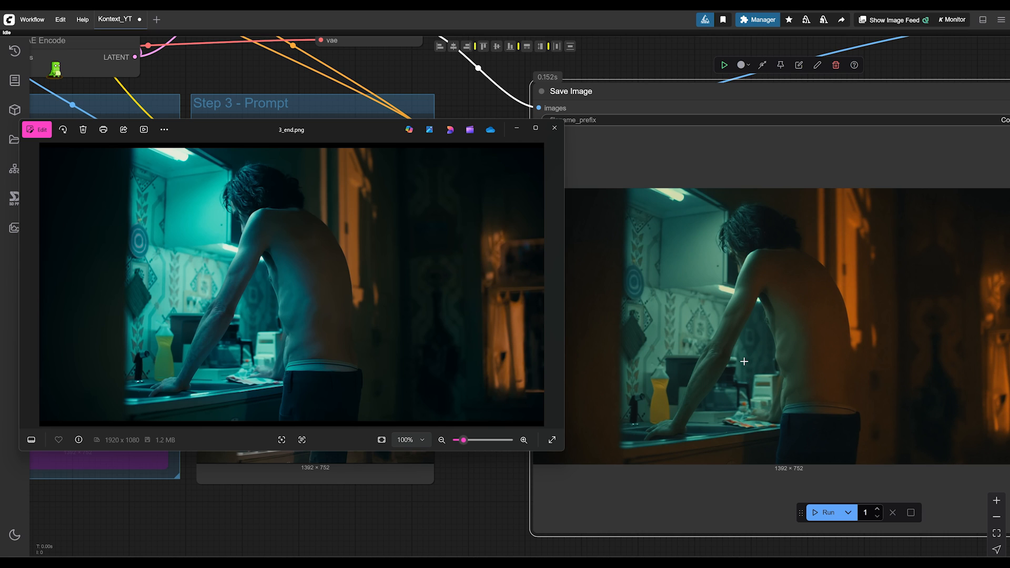
{"action": "mouse_move", "coordinate": [603, 278]}
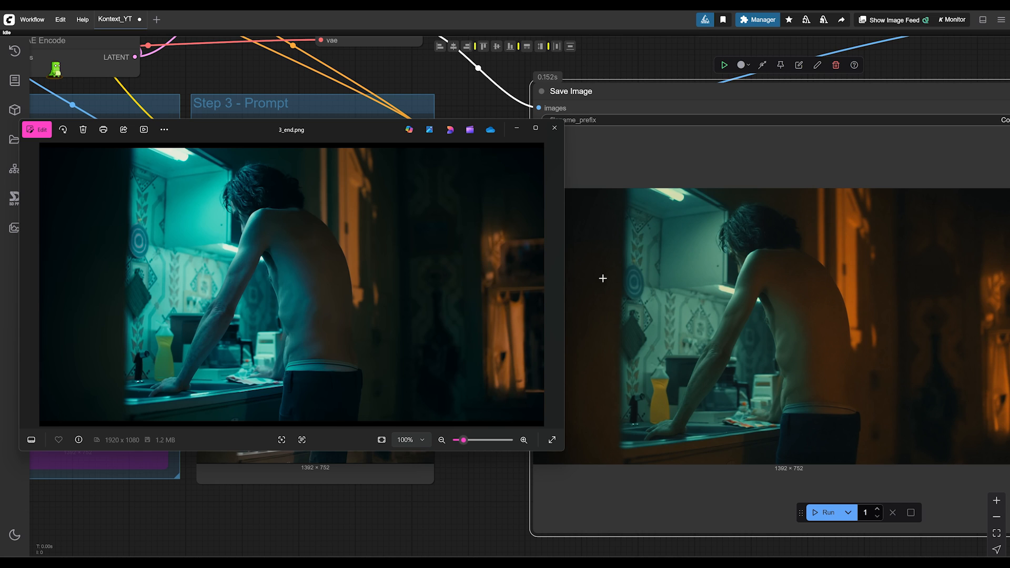
{"action": "mouse_move", "coordinate": [747, 277]}
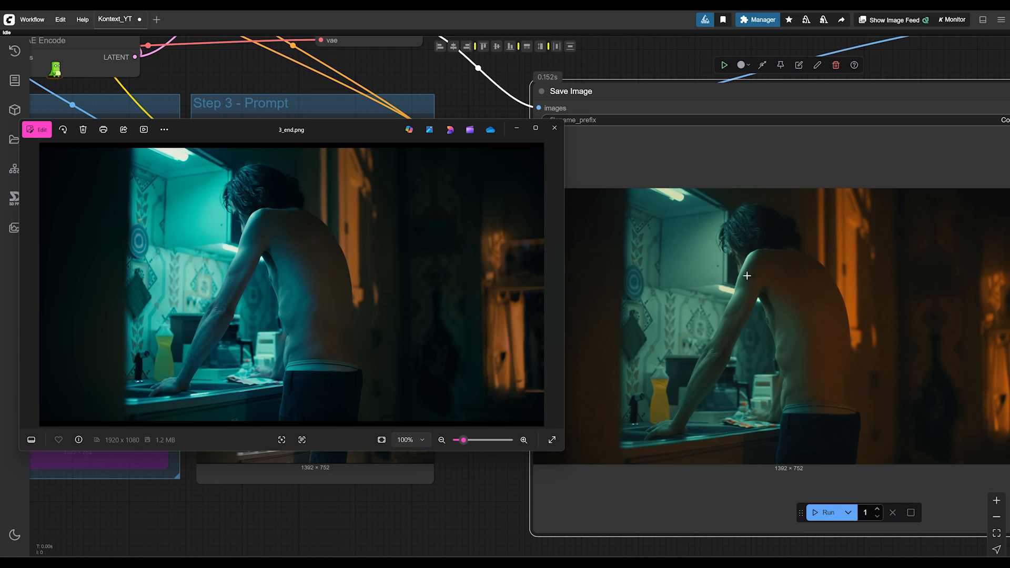
{"action": "mouse_move", "coordinate": [765, 263]}
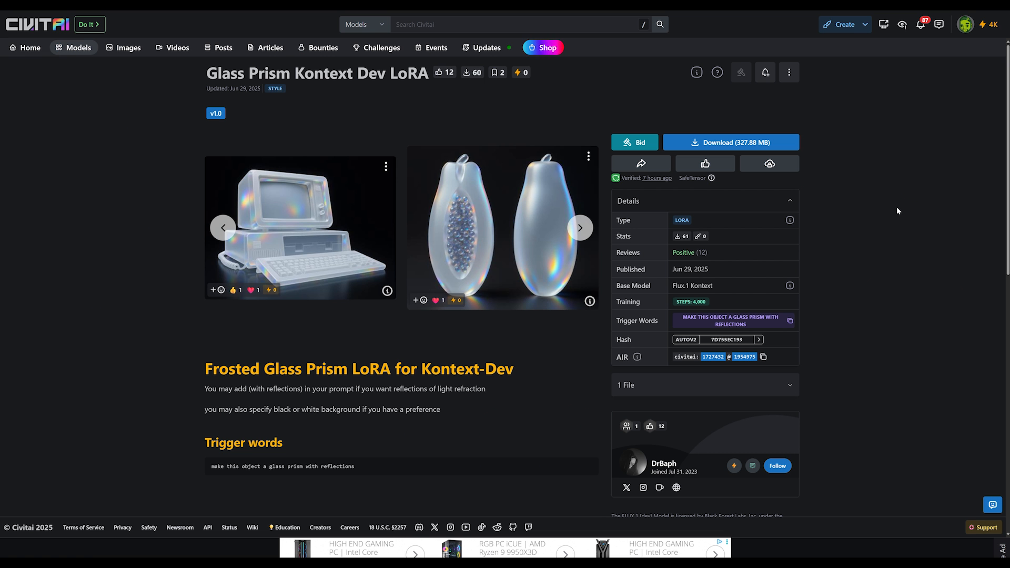
{"action": "mouse_move", "coordinate": [299, 90]}
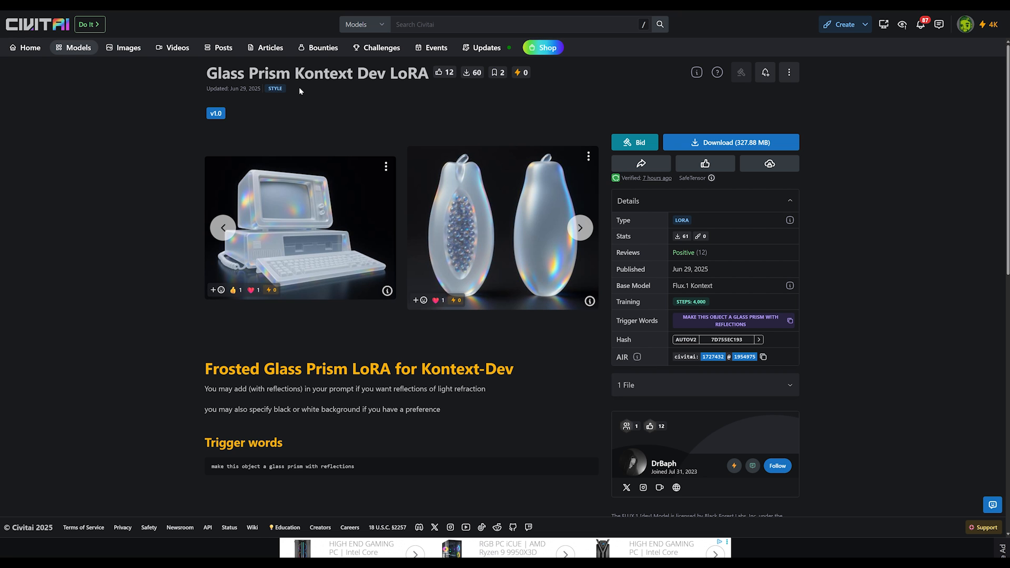
- Scroll the Luca Cris Art Style LoRA page and advance the carousel to the next armored character example
{"action": "scroll", "scroll_direction": "down", "scroll_amount": 3}
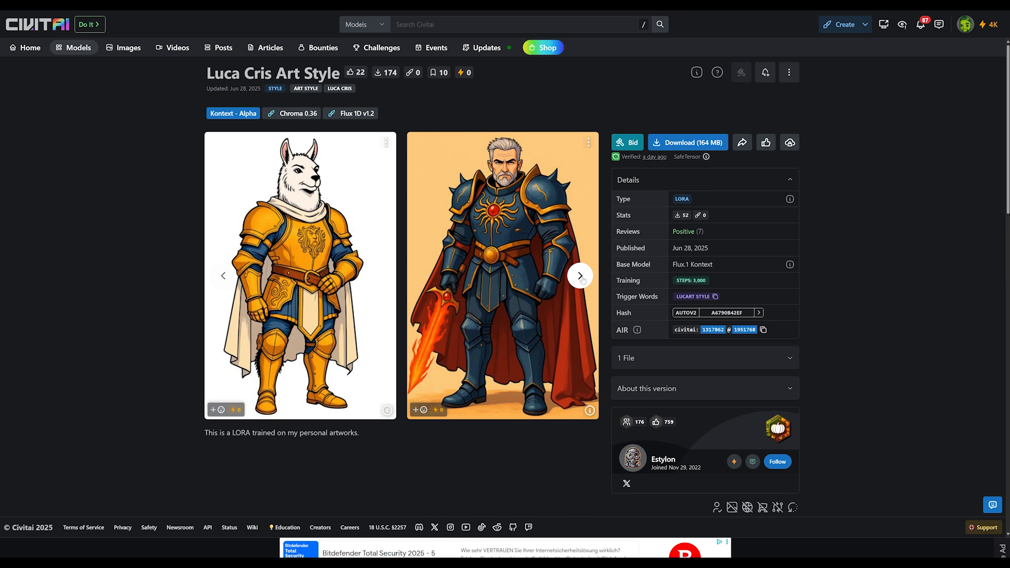
{"action": "left_click", "coordinate": [579, 276]}
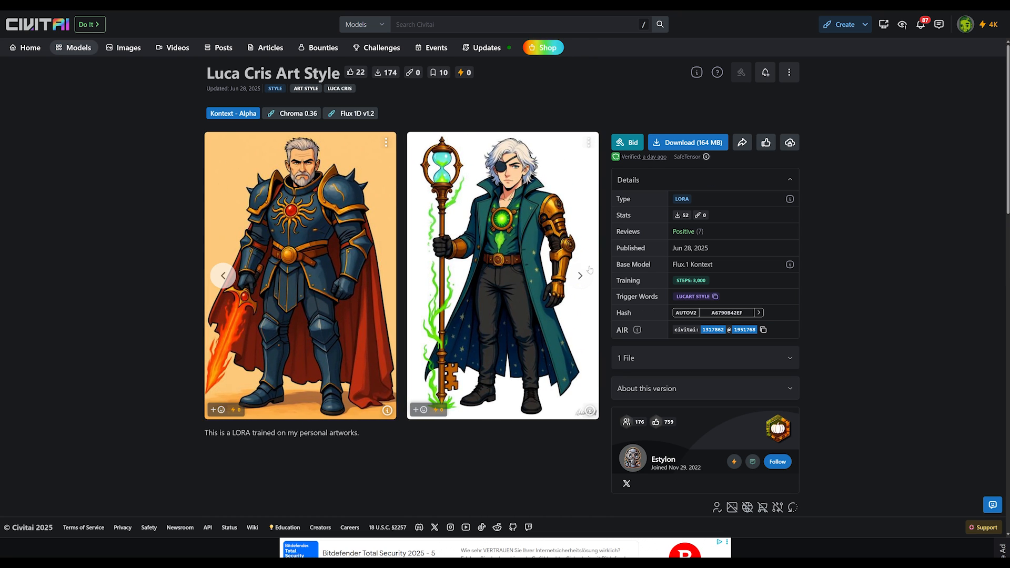